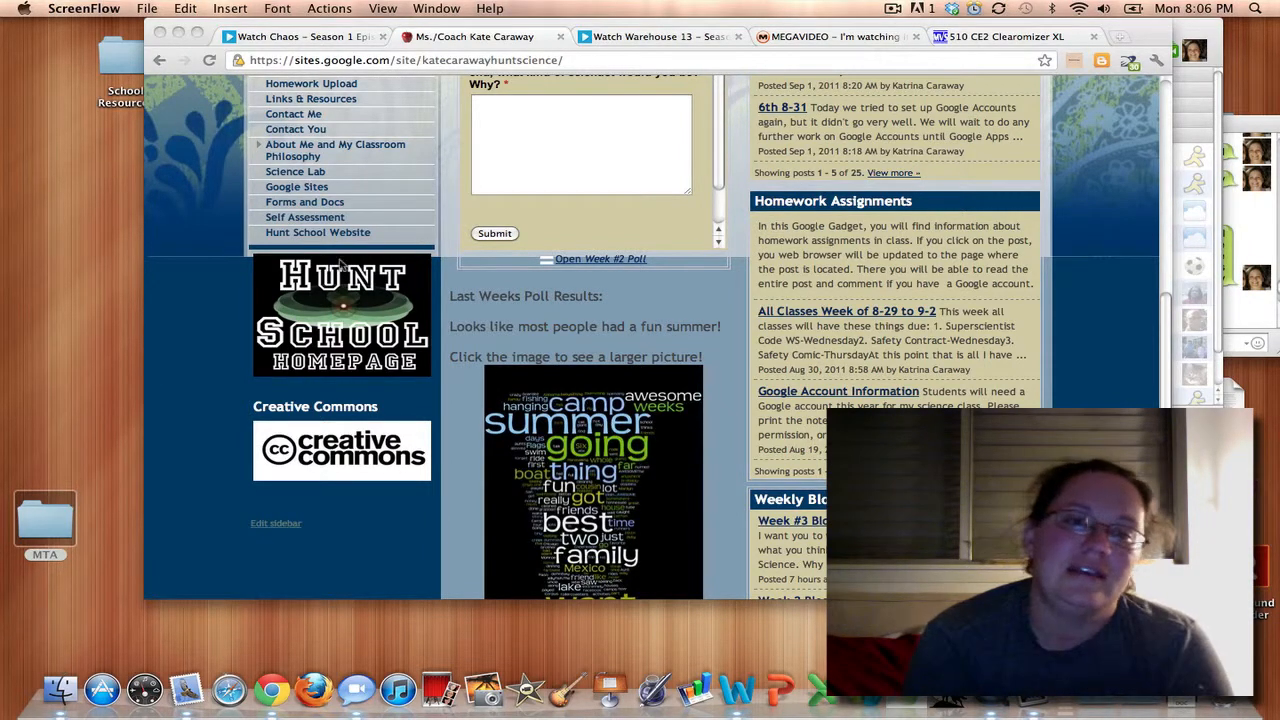
mouse_move(240, 404)
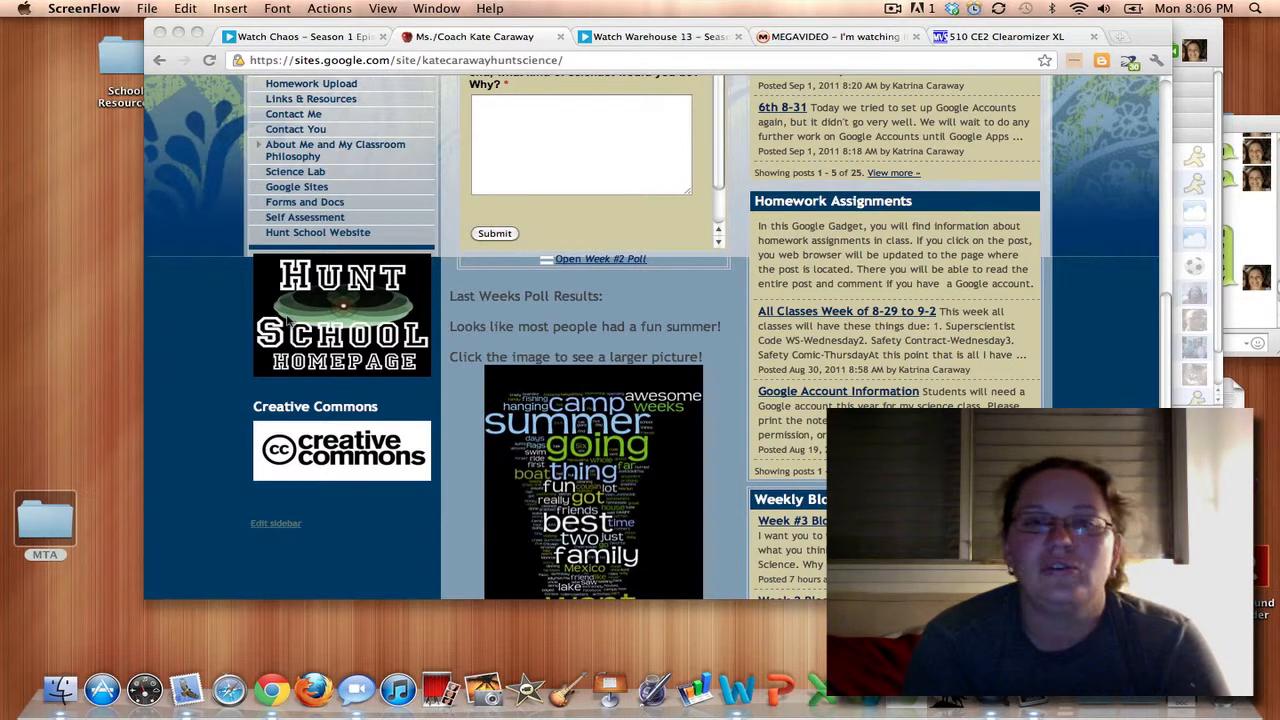
mouse_move(444, 362)
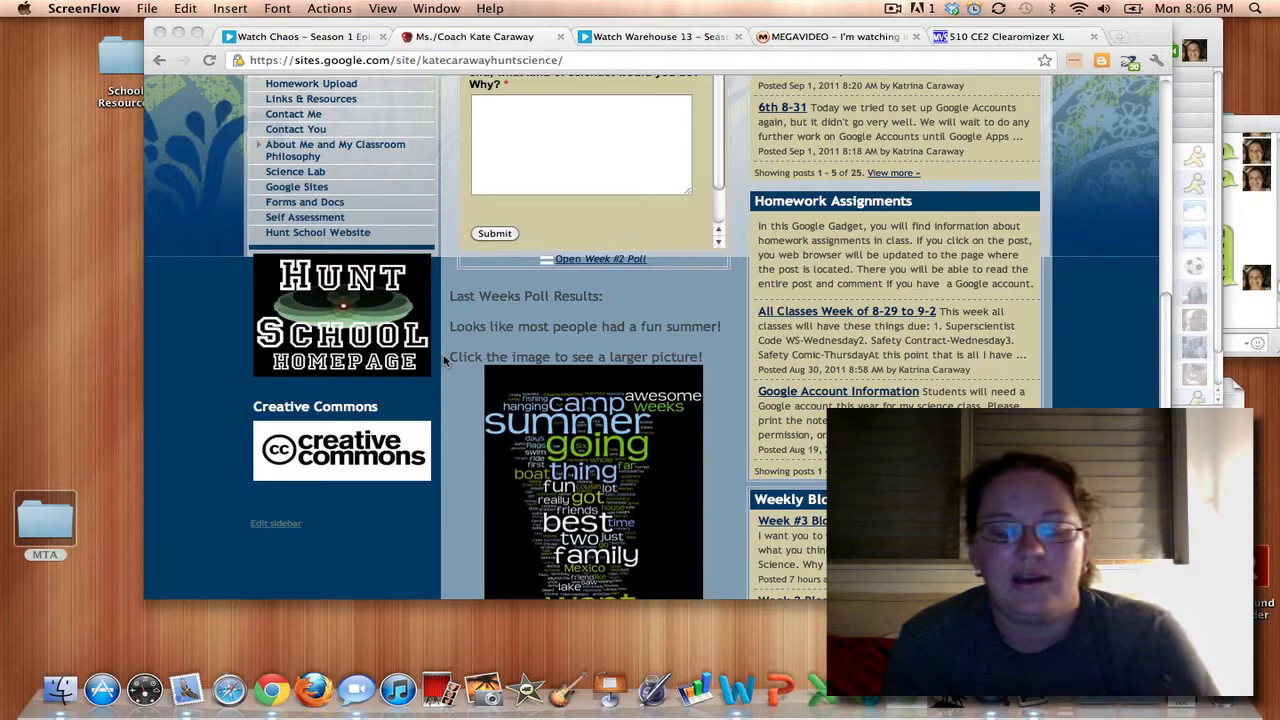
- Scroll the classroom site's sidebar before switching to the Hunt ISD district site
scroll(up, 3)
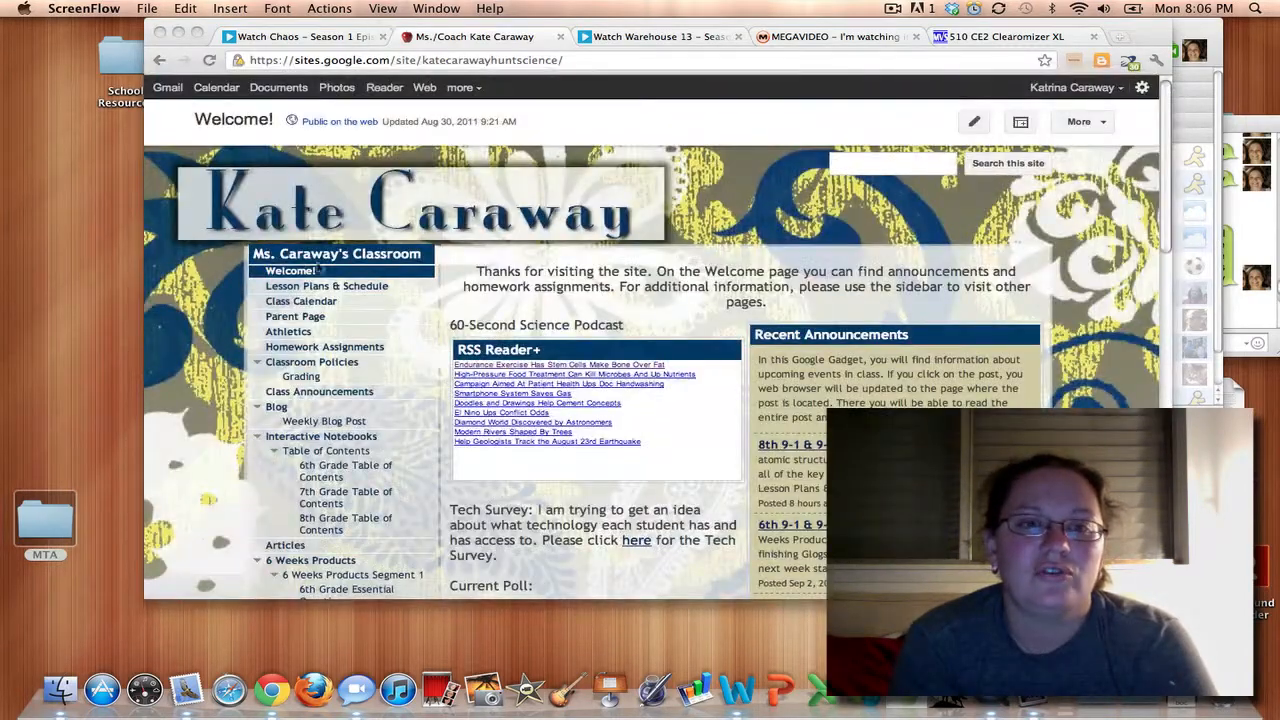
scroll(down, 3)
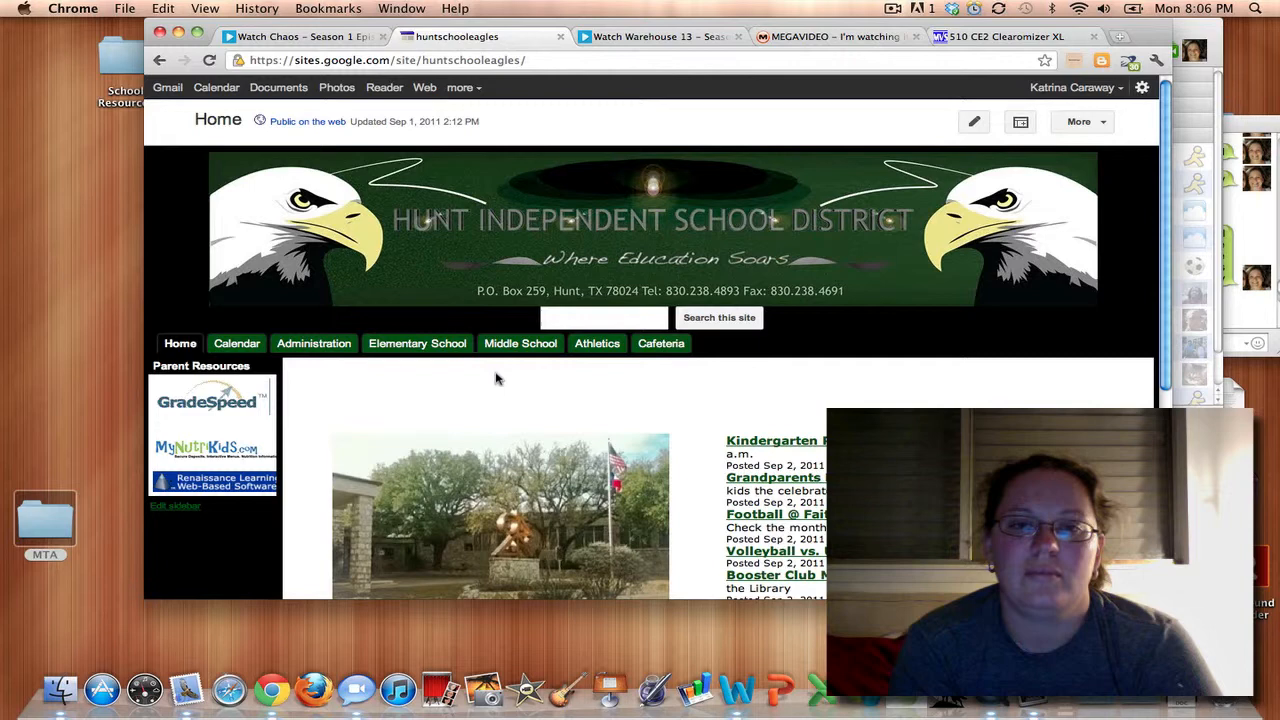
- Reach Miss Caraway's Science/Athletics classroom site through the district's Middle School teacher list
click(384, 60)
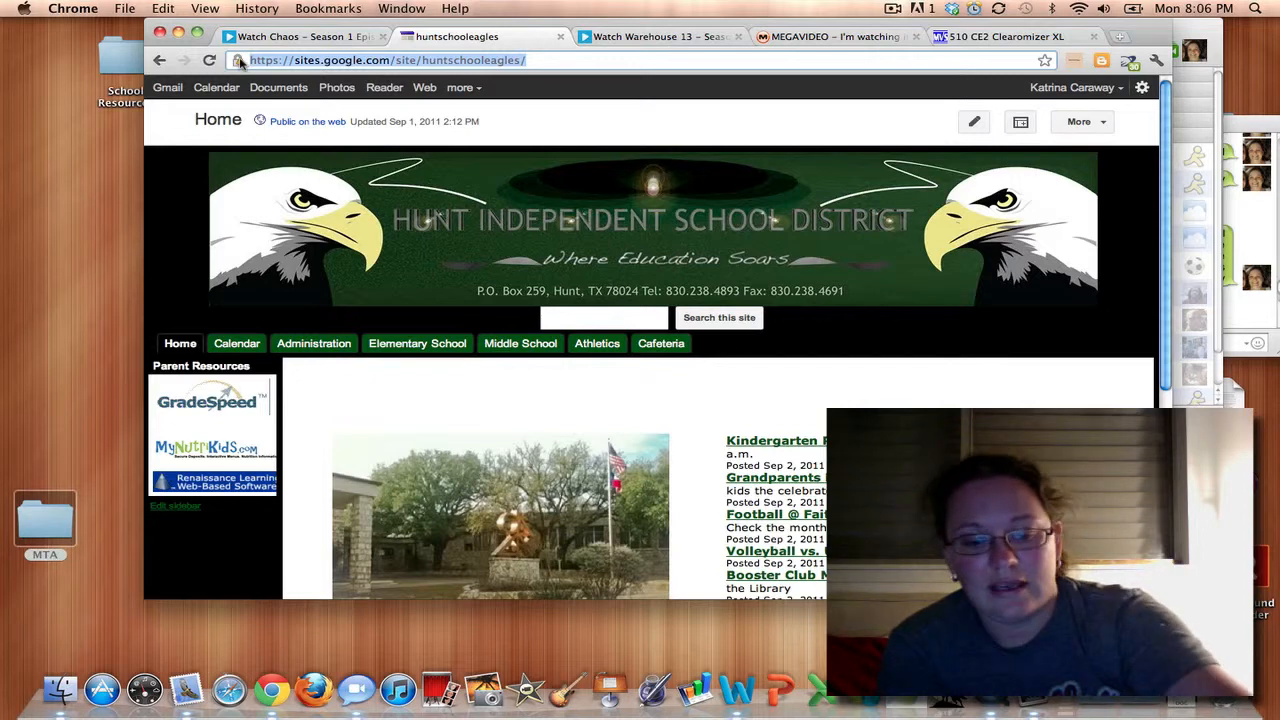
mouse_move(506, 172)
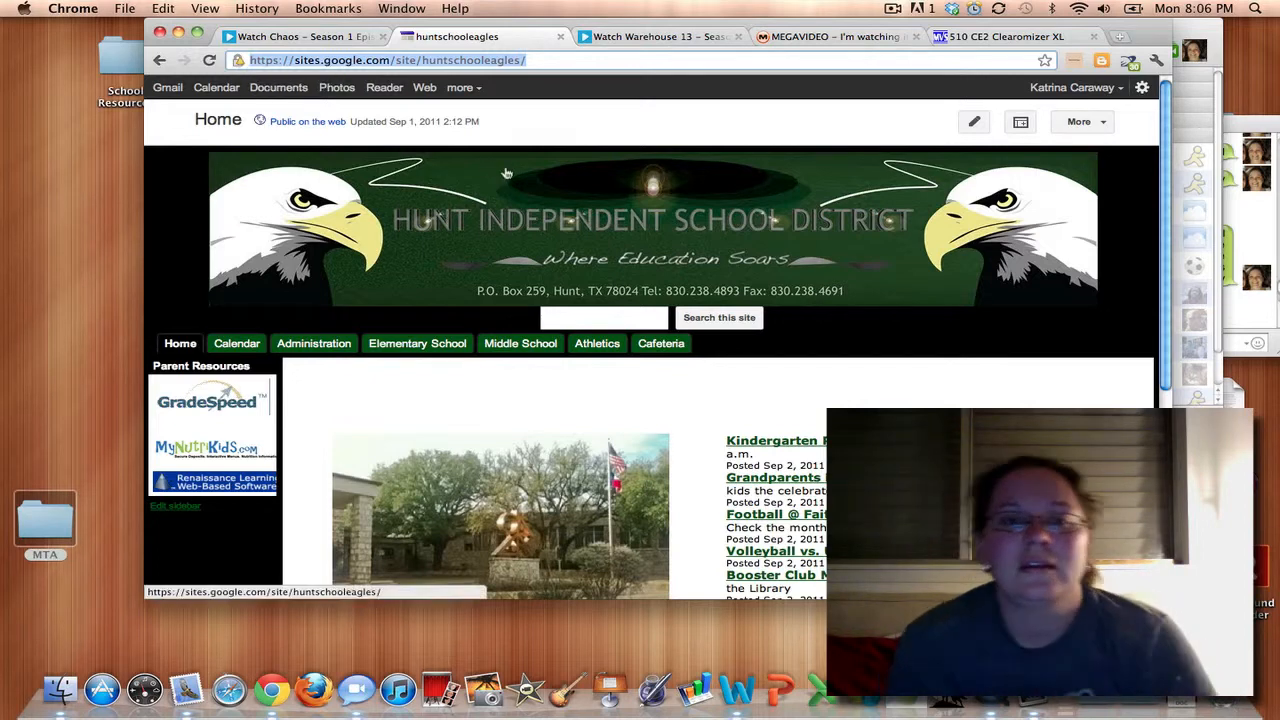
click(520, 344)
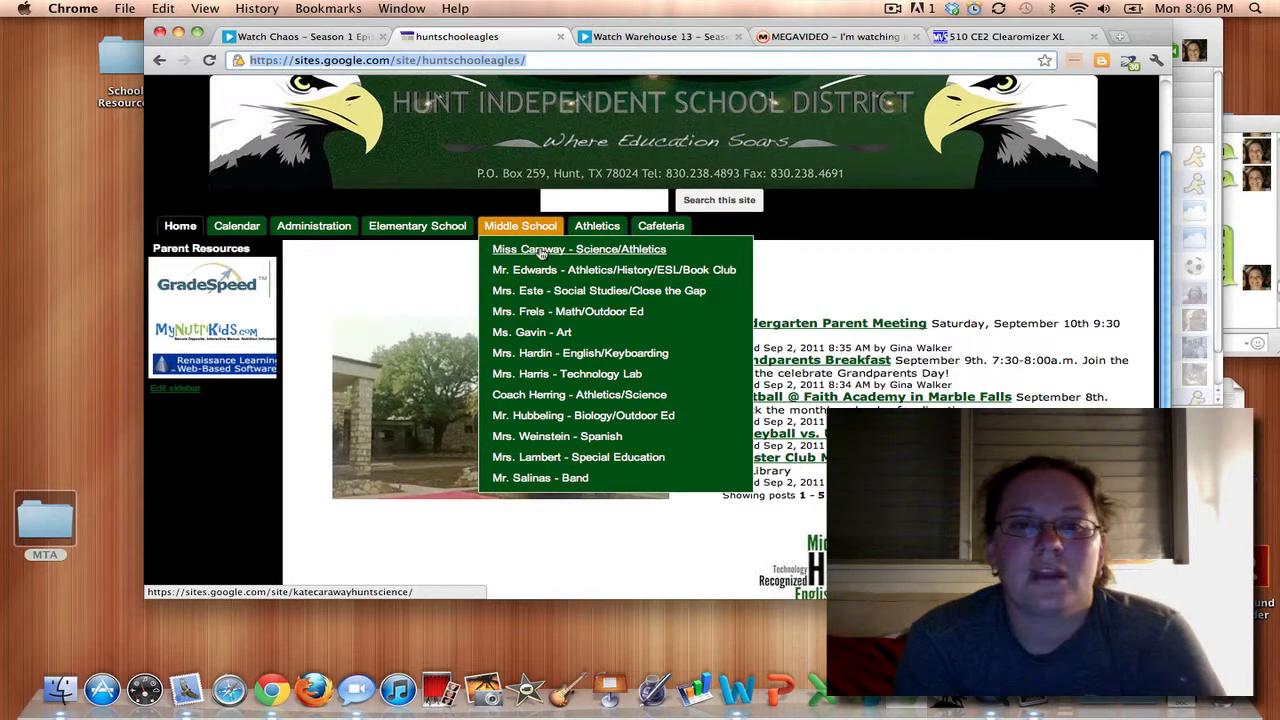
click(578, 248)
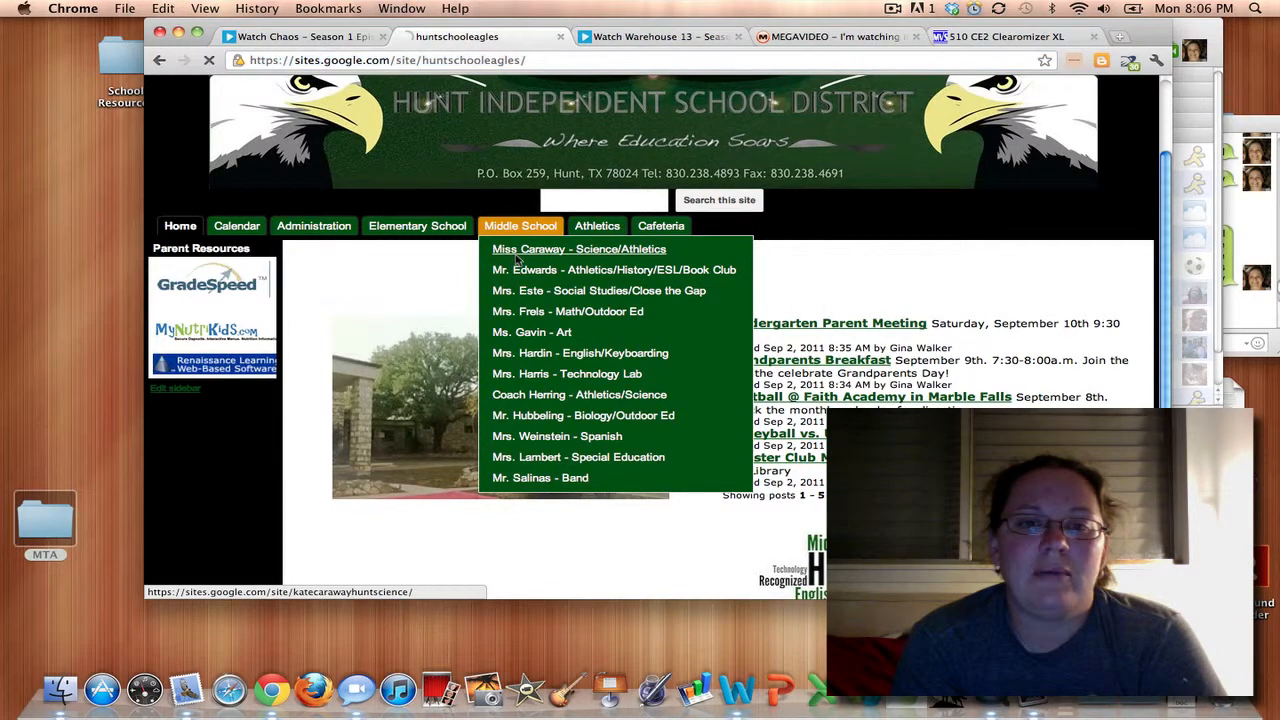
click(578, 248)
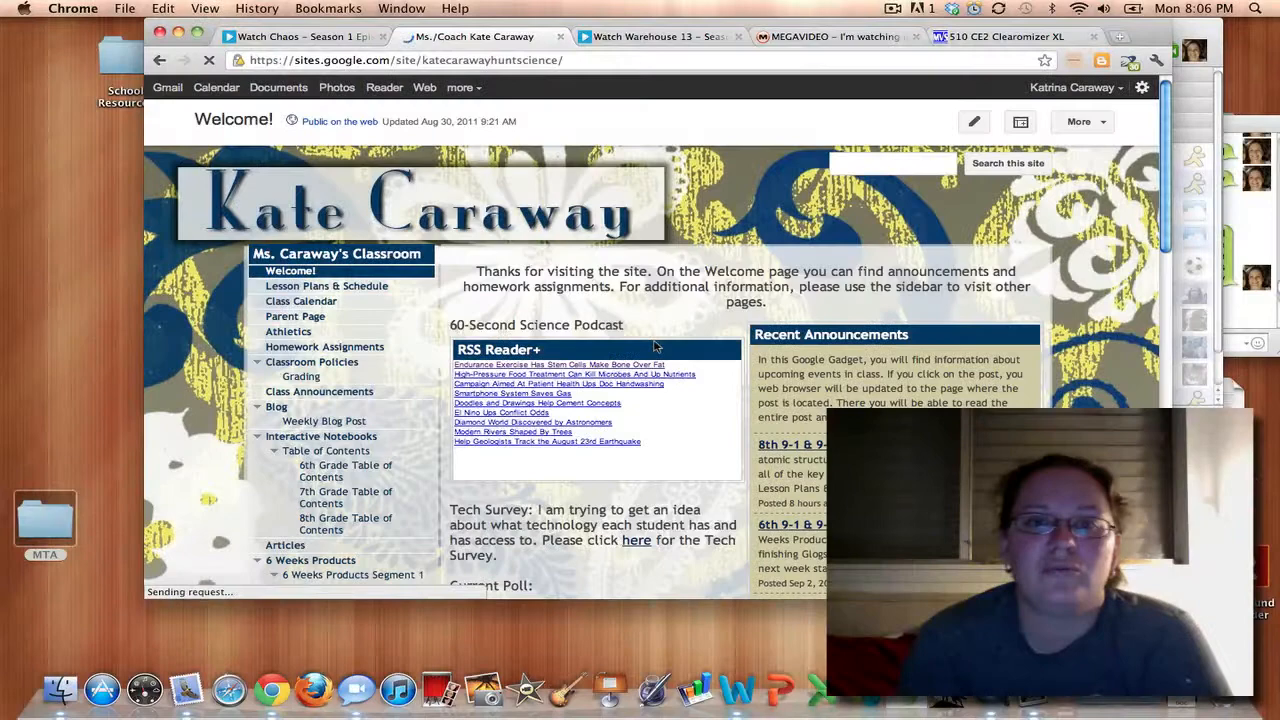
scroll(down, 3)
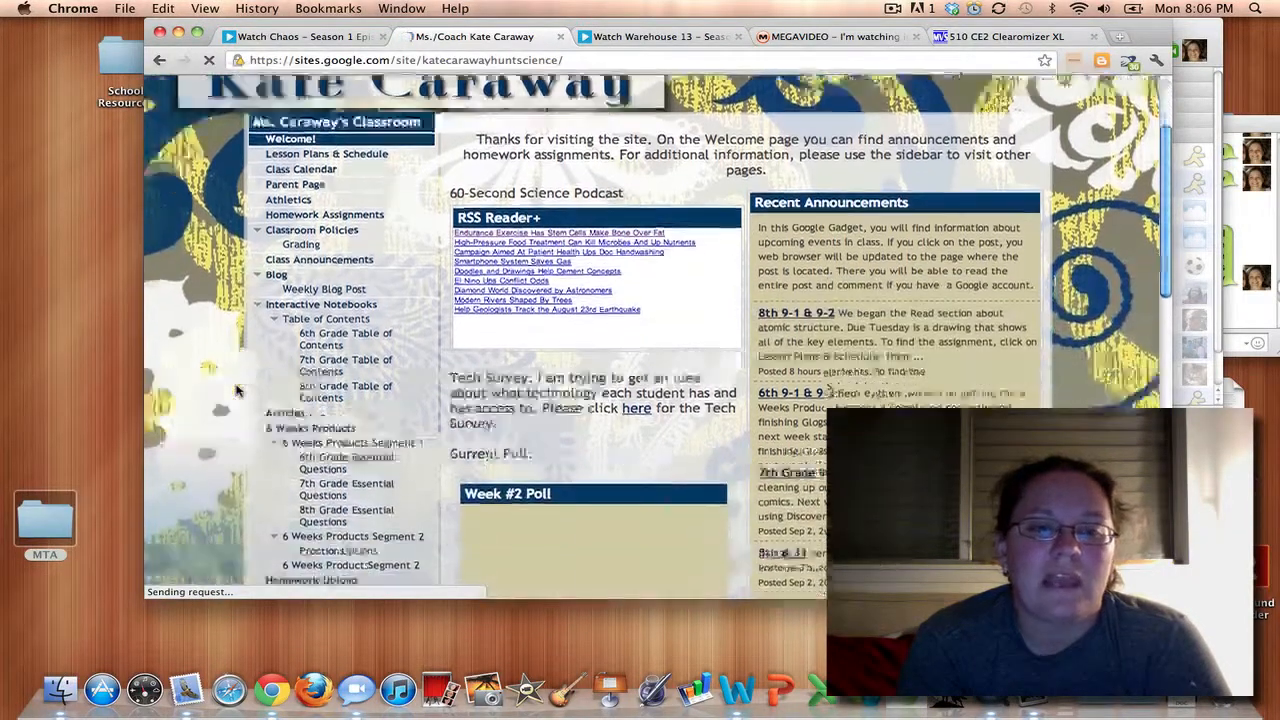
scroll(down, 3)
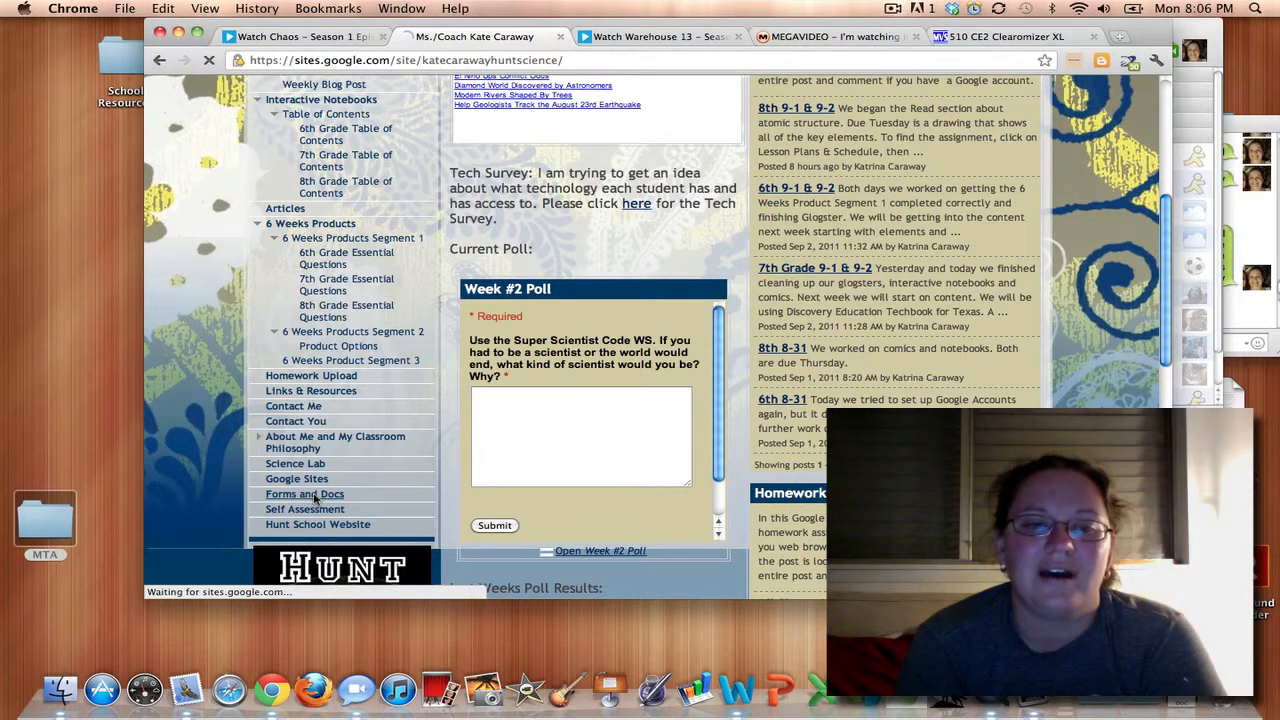
- Download HuntSchoolHomepageButton.jpg from the Forms and Docs page attachments
click(304, 494)
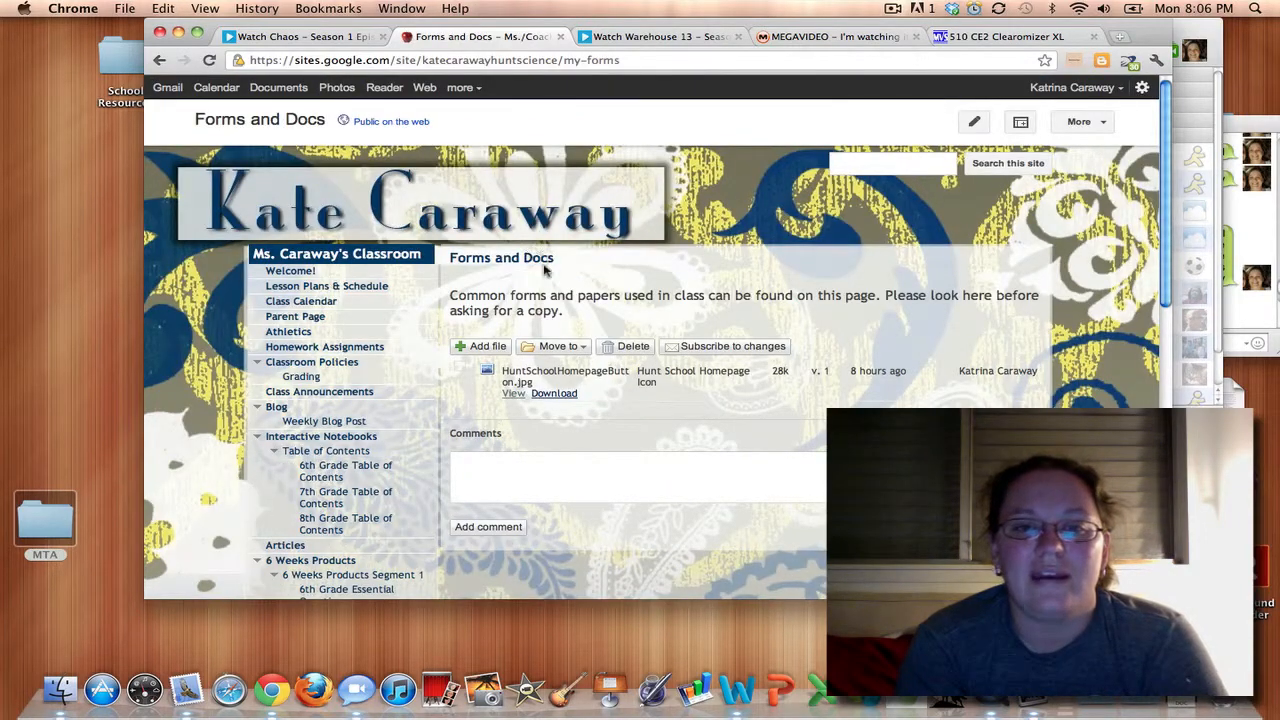
mouse_move(648, 268)
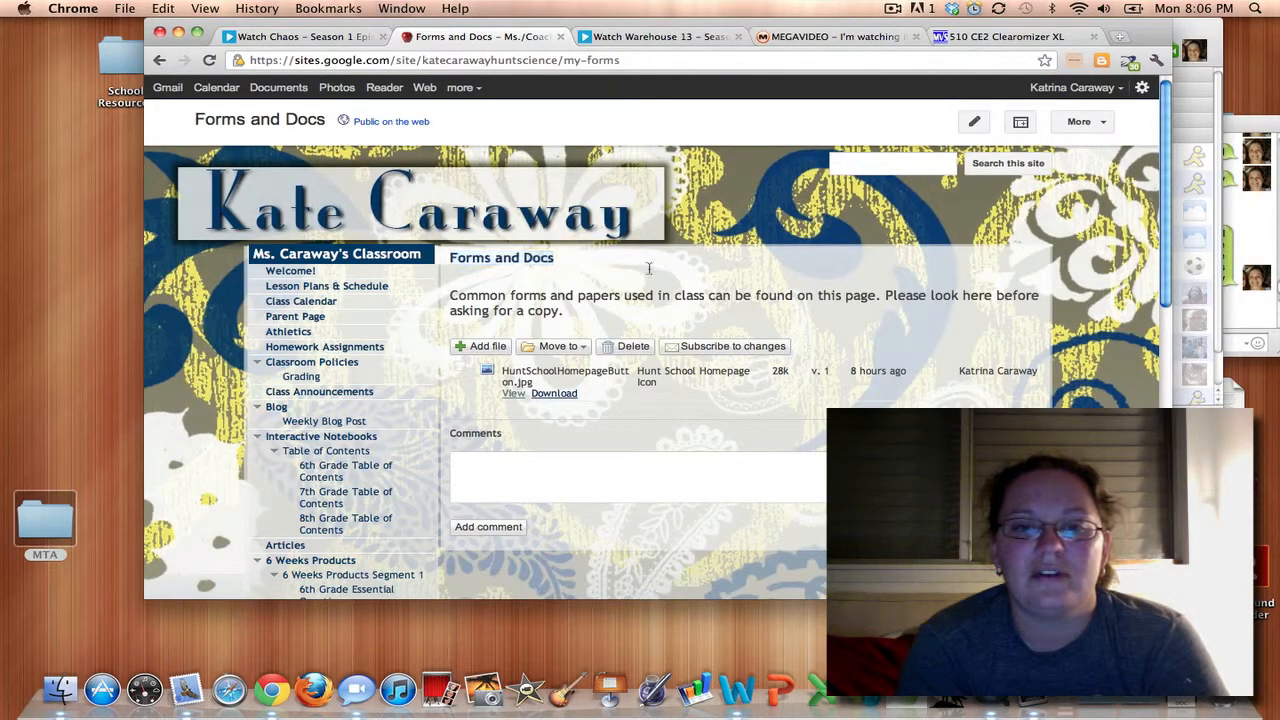
scroll(up, 3)
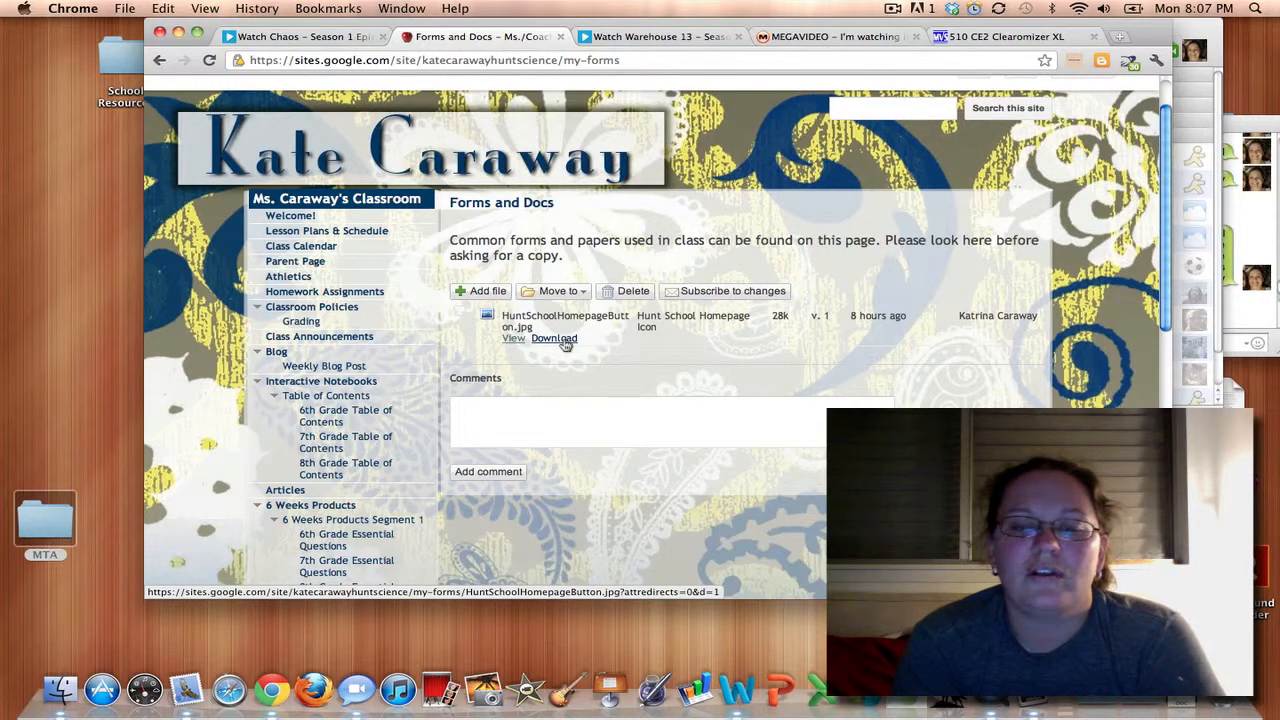
click(554, 338)
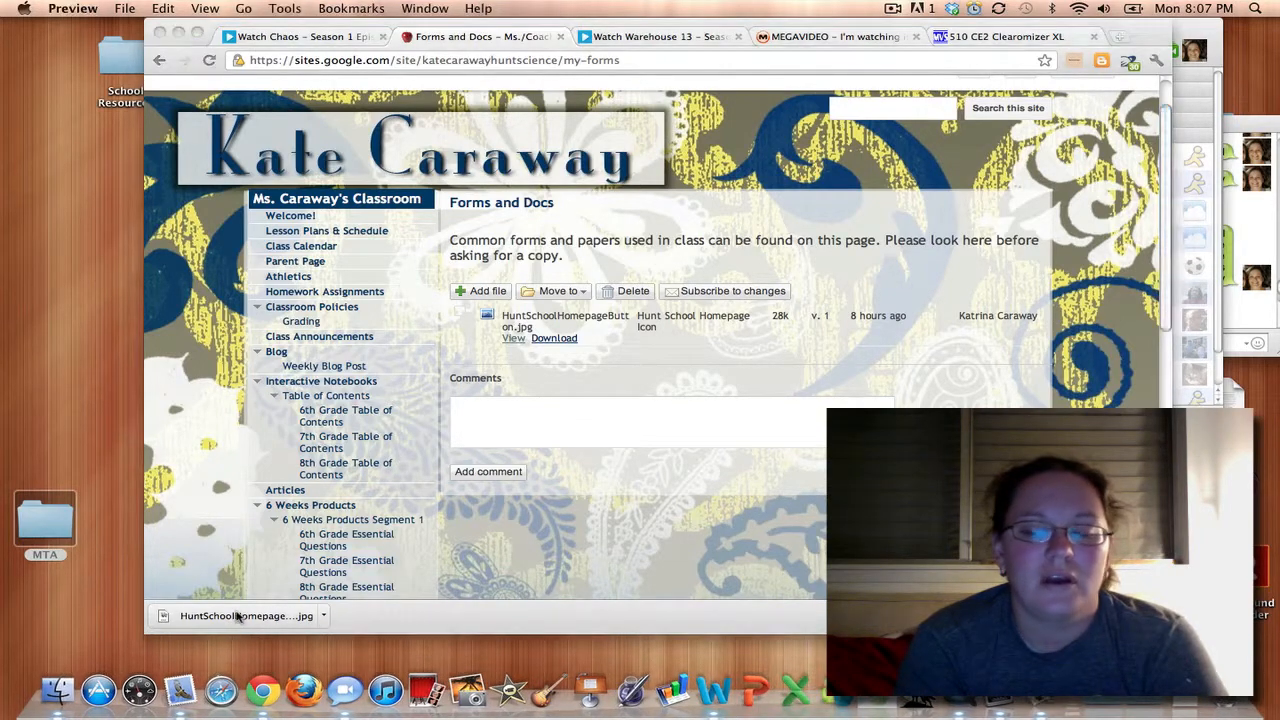
click(512, 336)
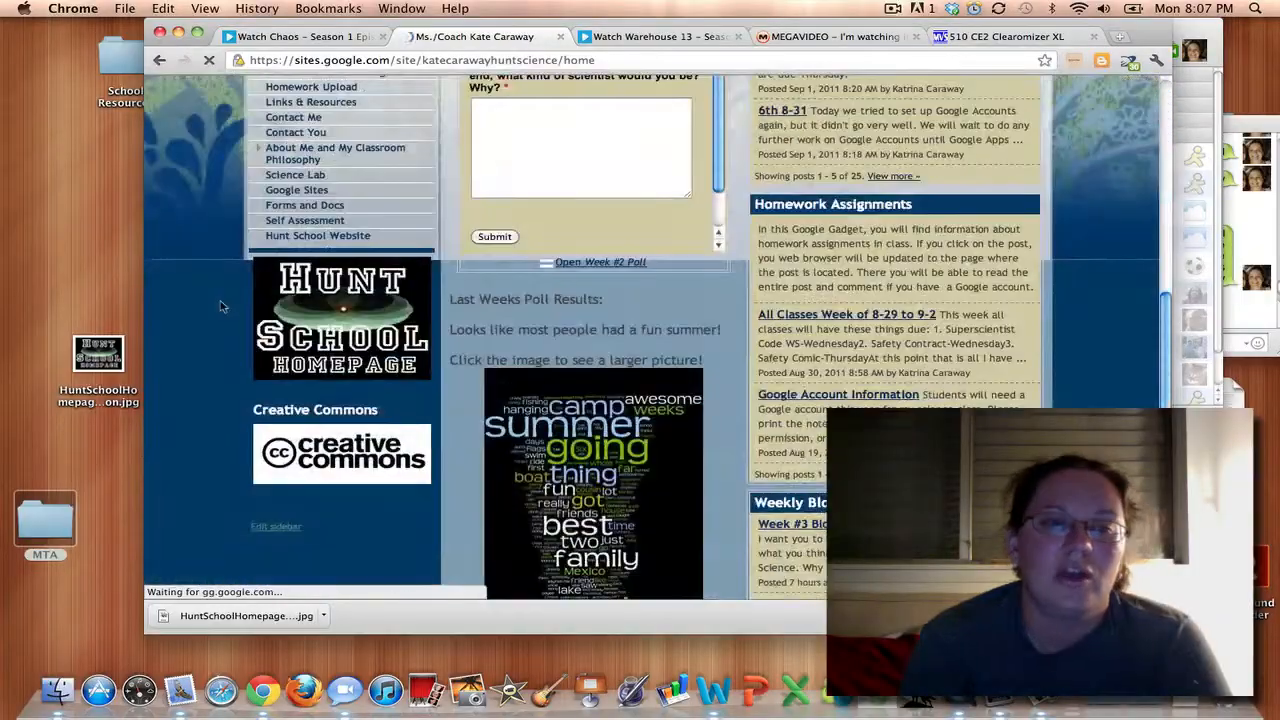
- Add a Text Box item to the sidebar layout and bring up its configuration editor
scroll(down, 3)
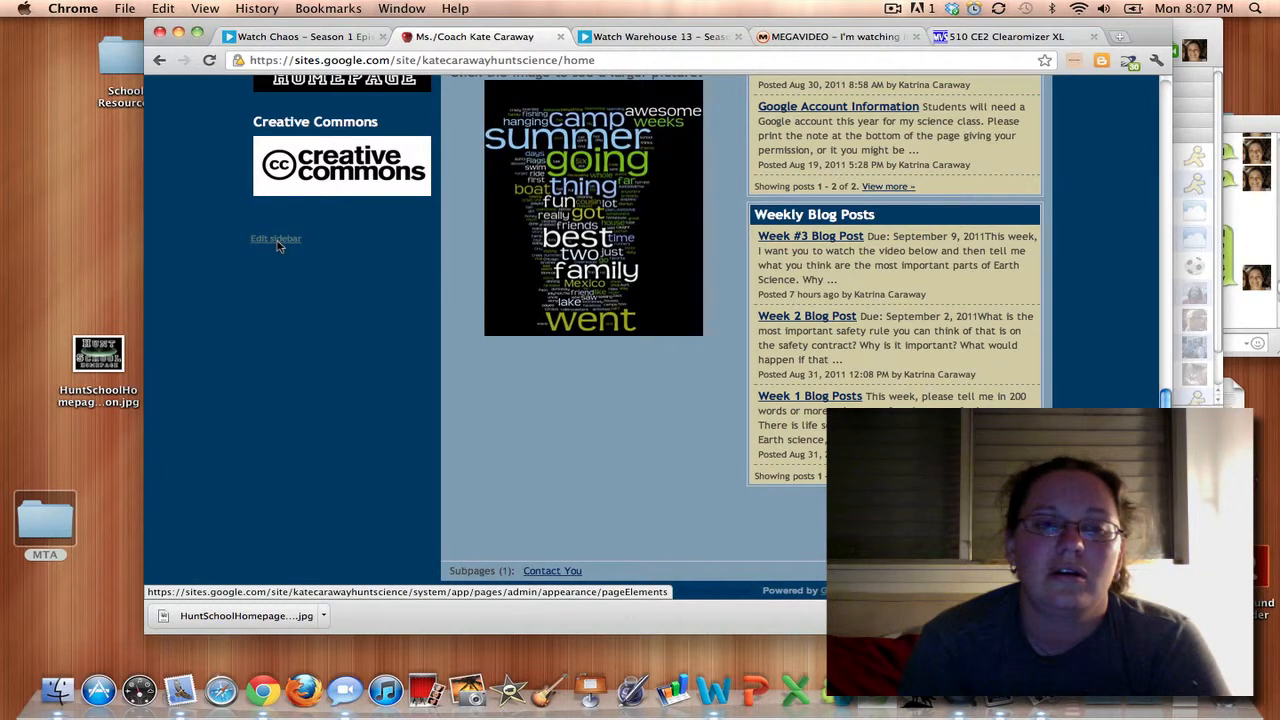
click(276, 238)
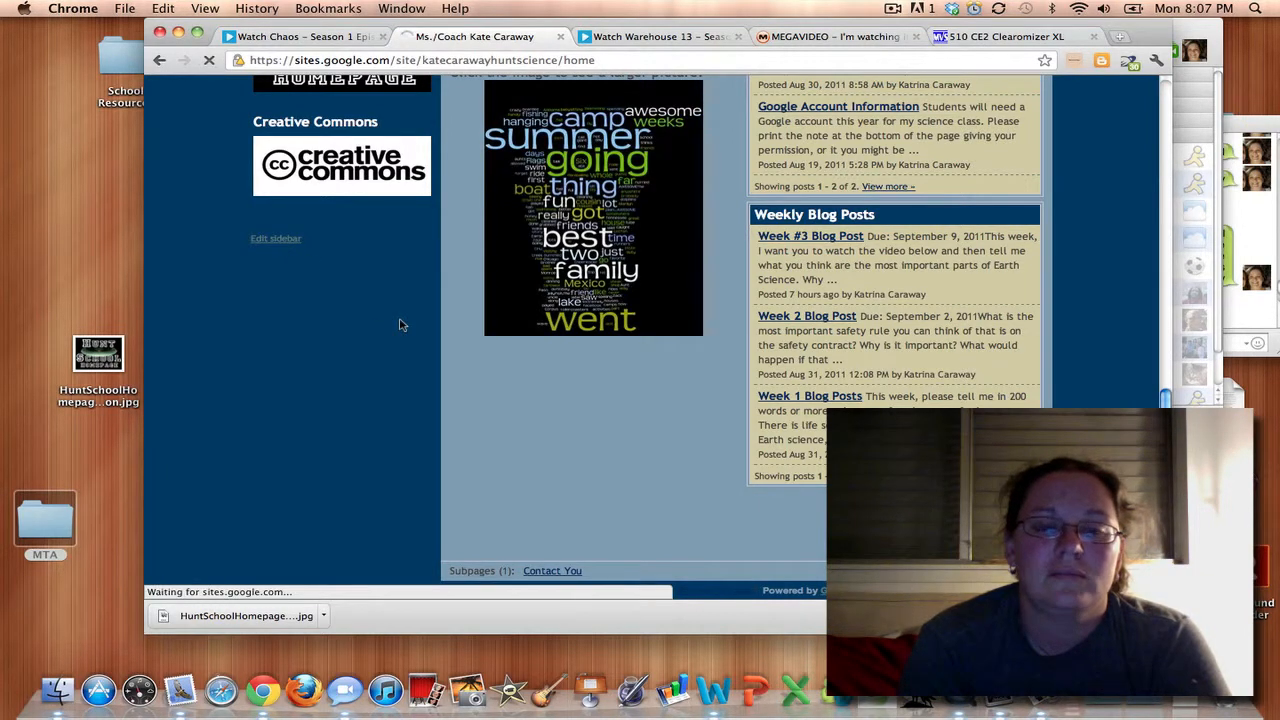
click(276, 238)
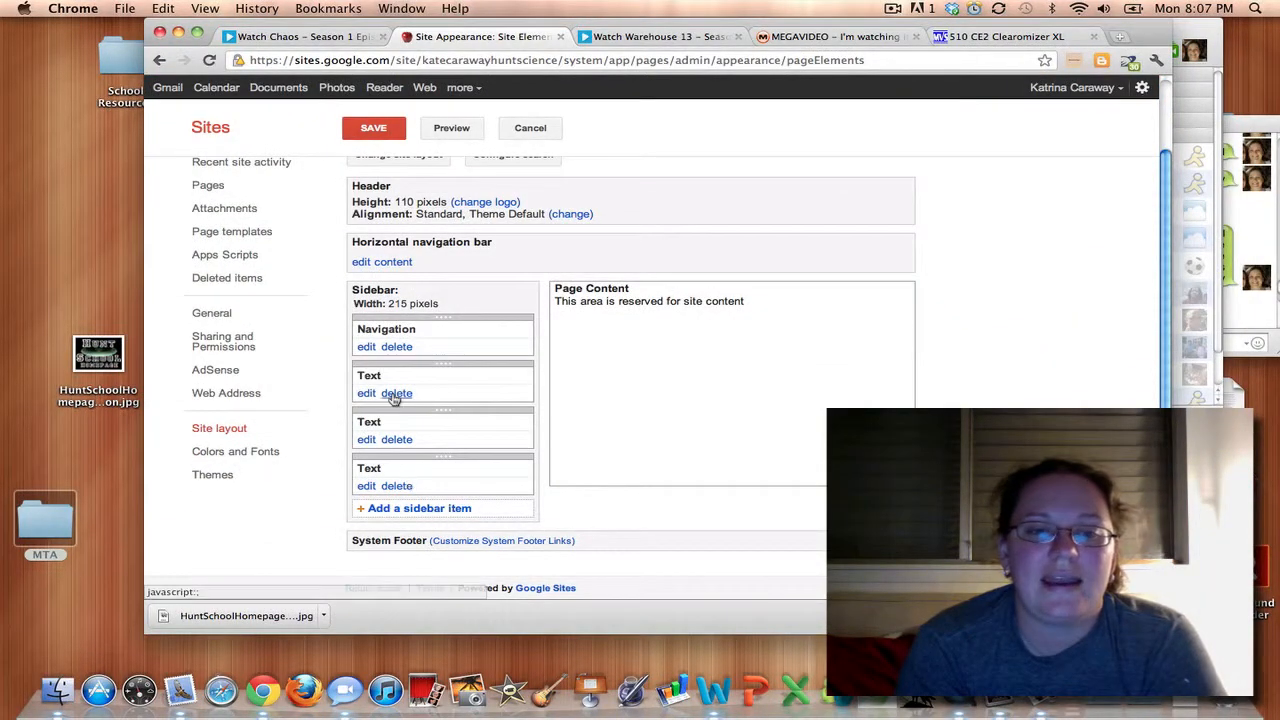
click(420, 508)
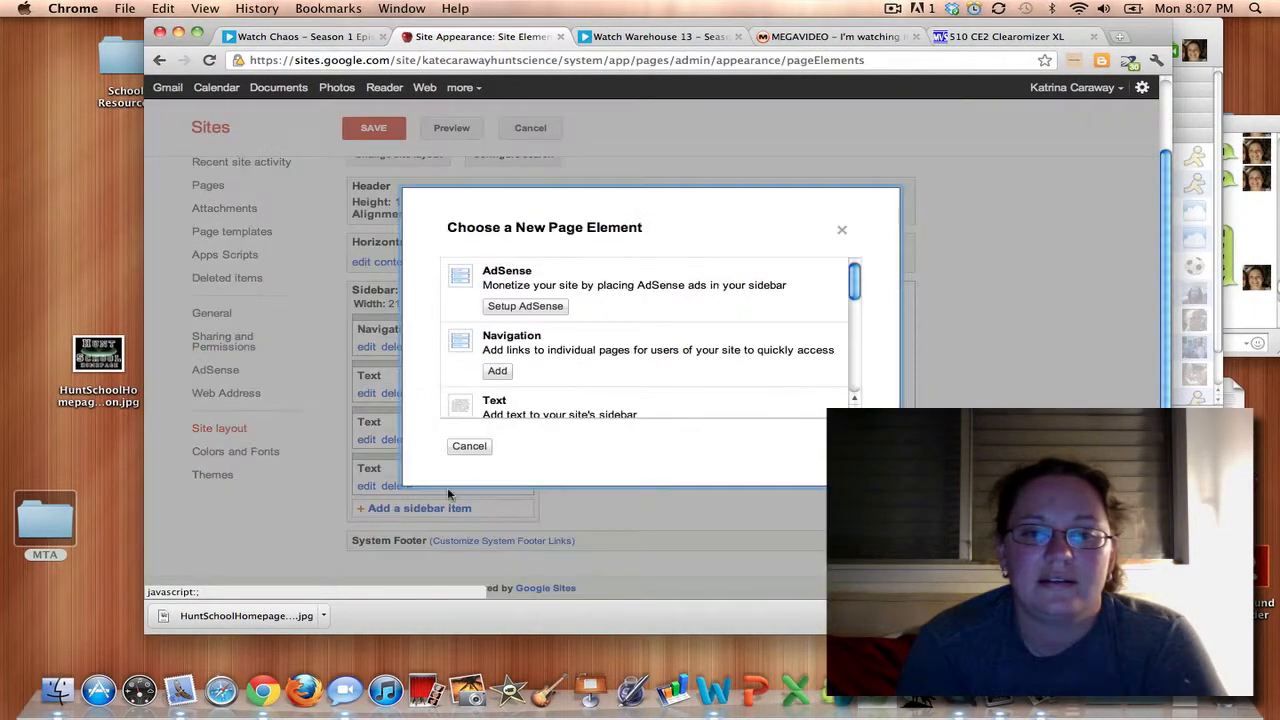
scroll(down, 3)
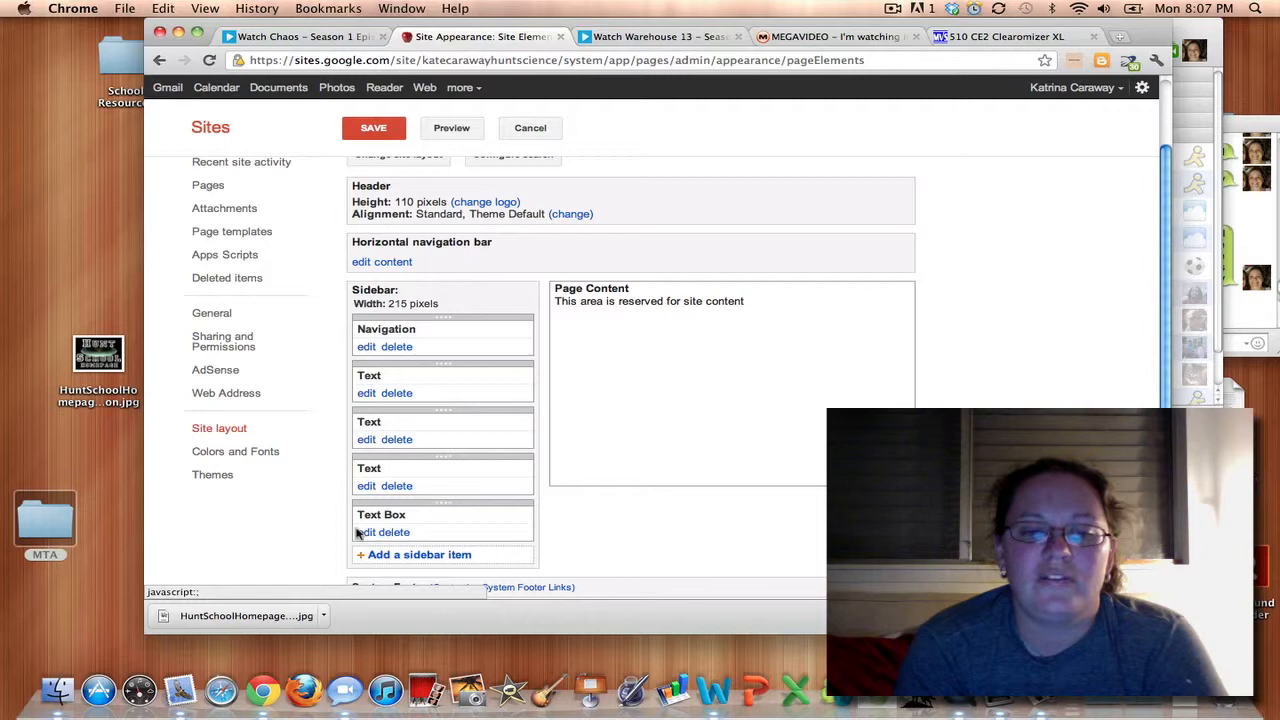
click(366, 532)
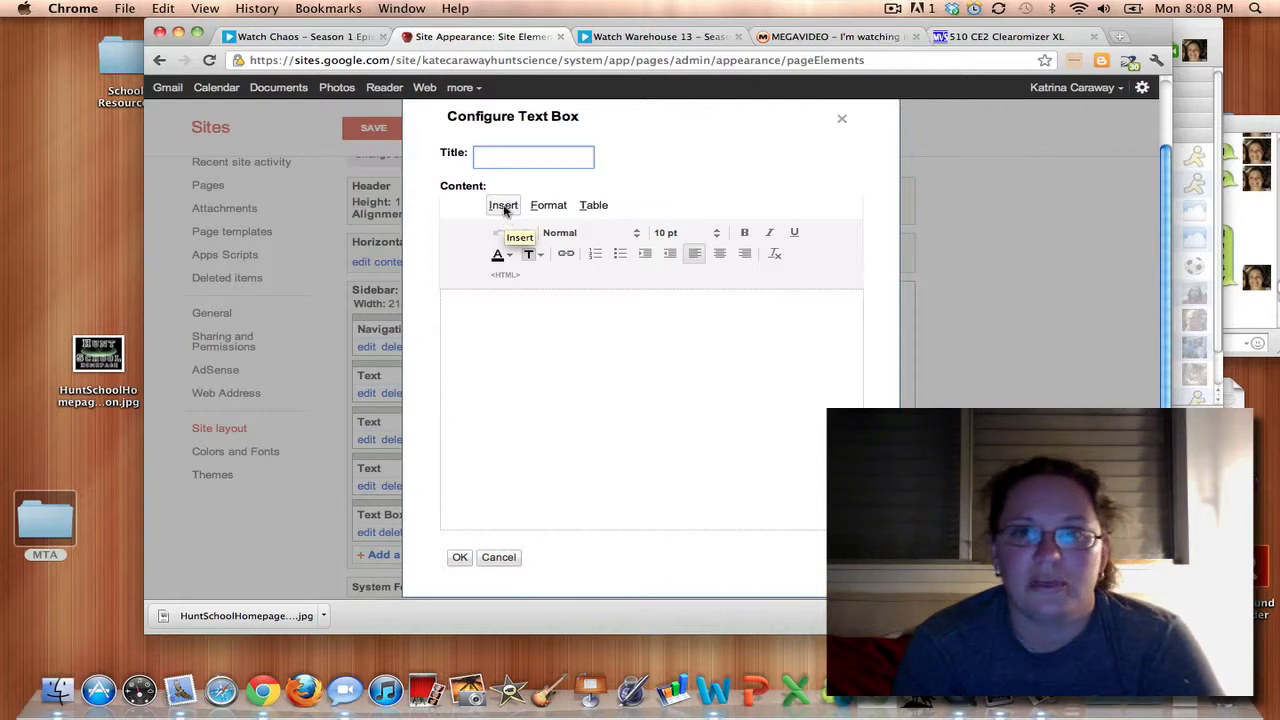
- Upload HuntSchoolHomepageButton.jpg from the Desktop into the Add an Image dialog
click(504, 204)
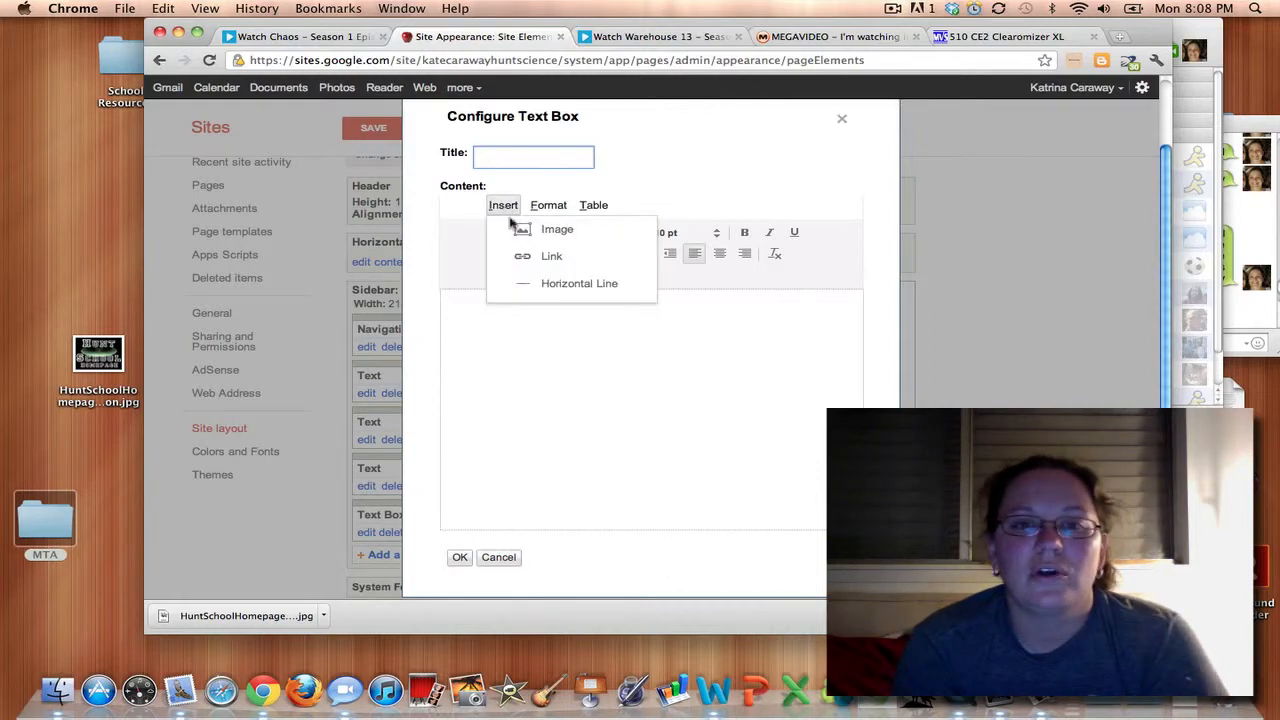
click(556, 228)
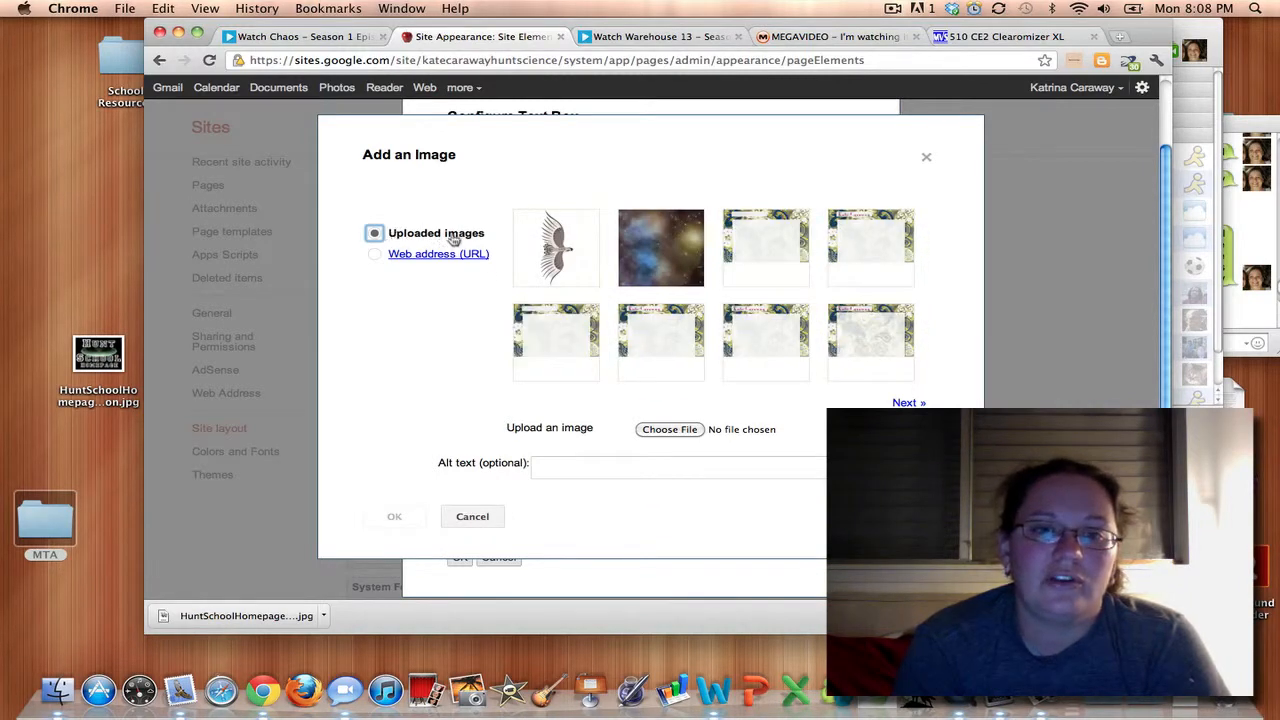
mouse_move(664, 444)
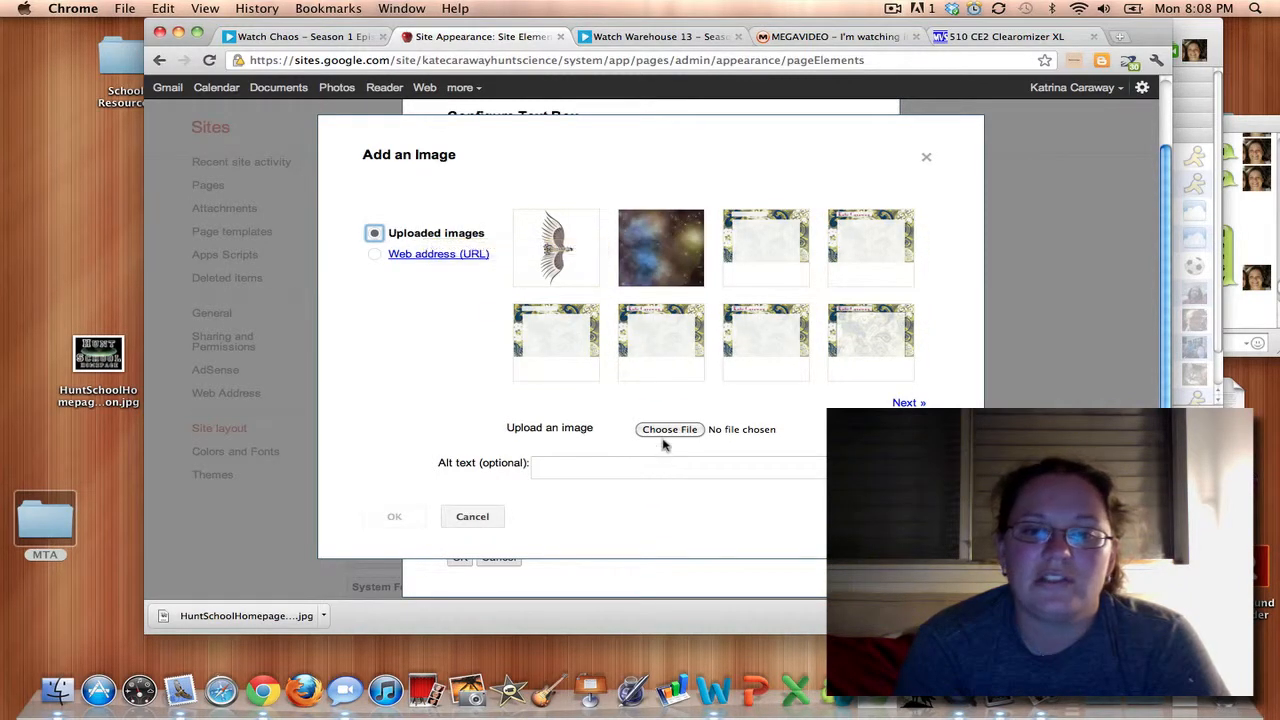
click(668, 428)
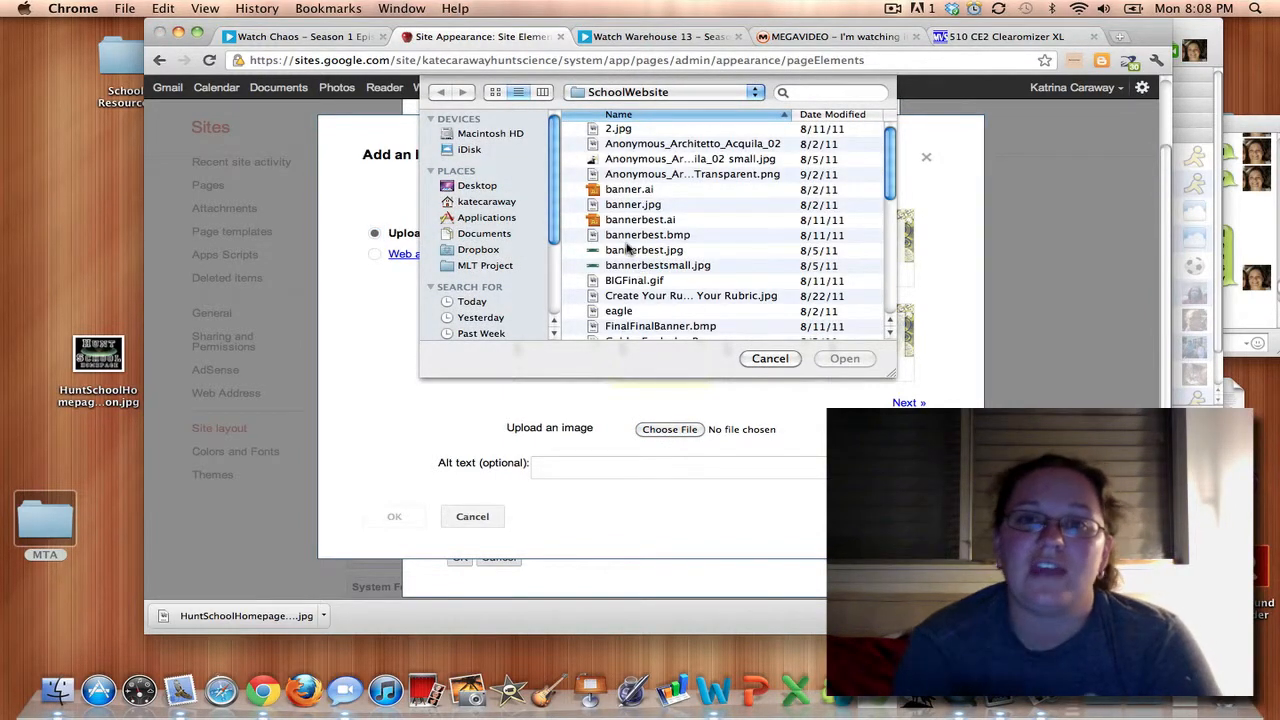
mouse_move(544, 216)
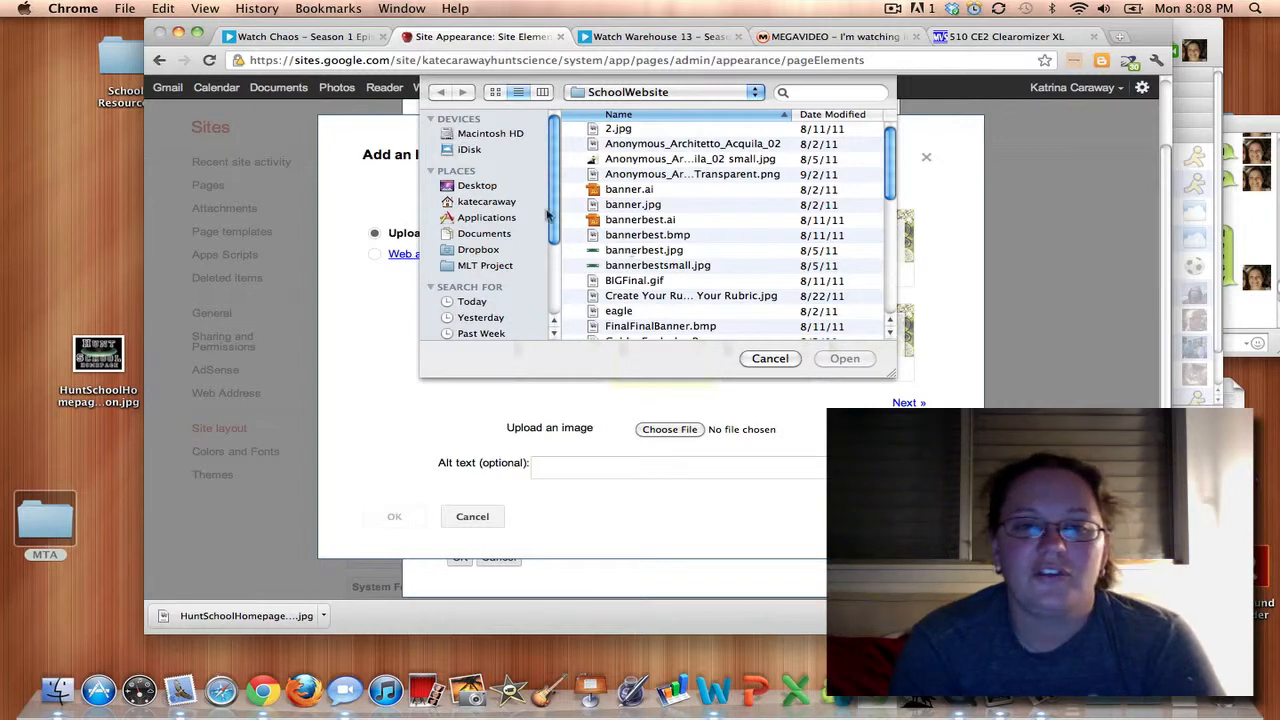
click(478, 184)
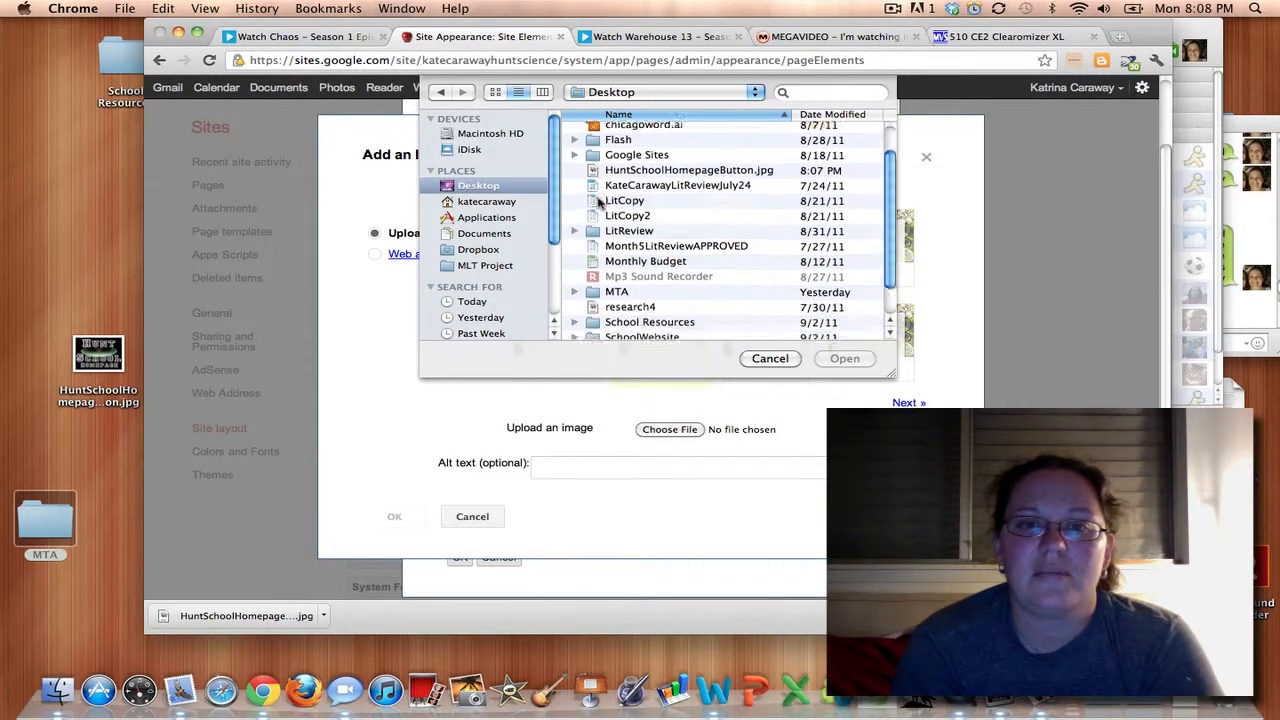
scroll(down, 3)
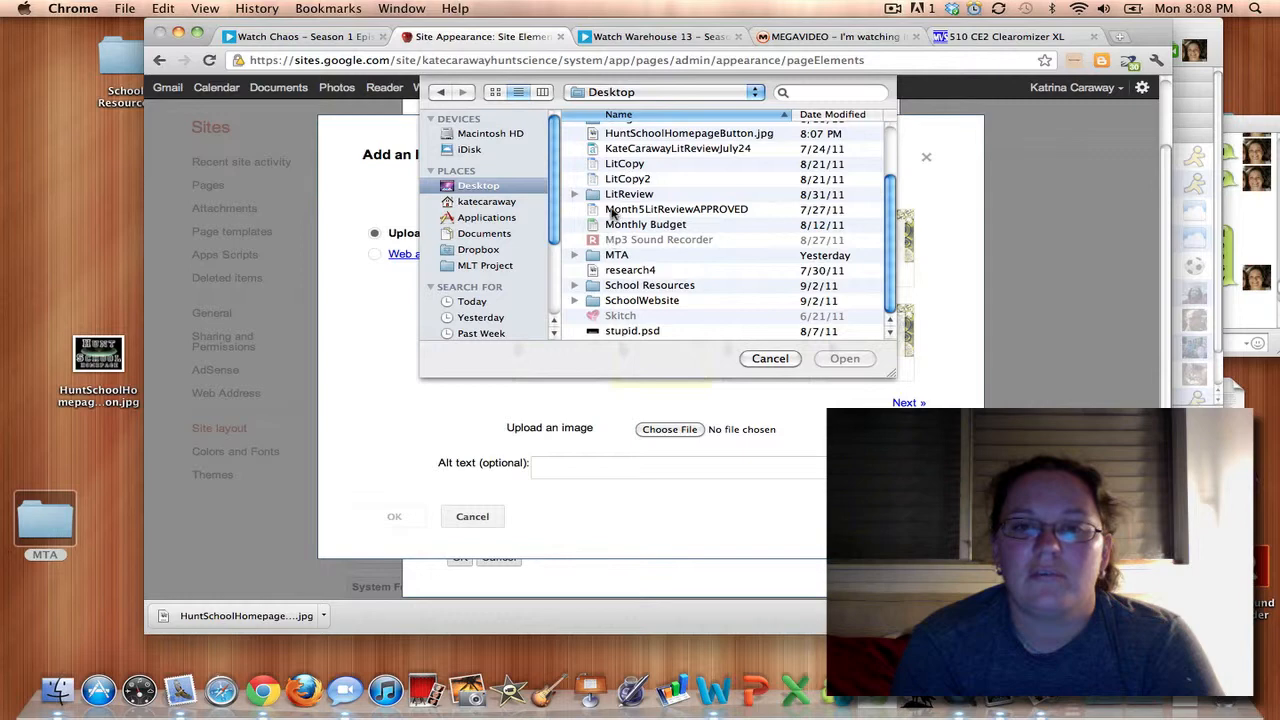
click(688, 160)
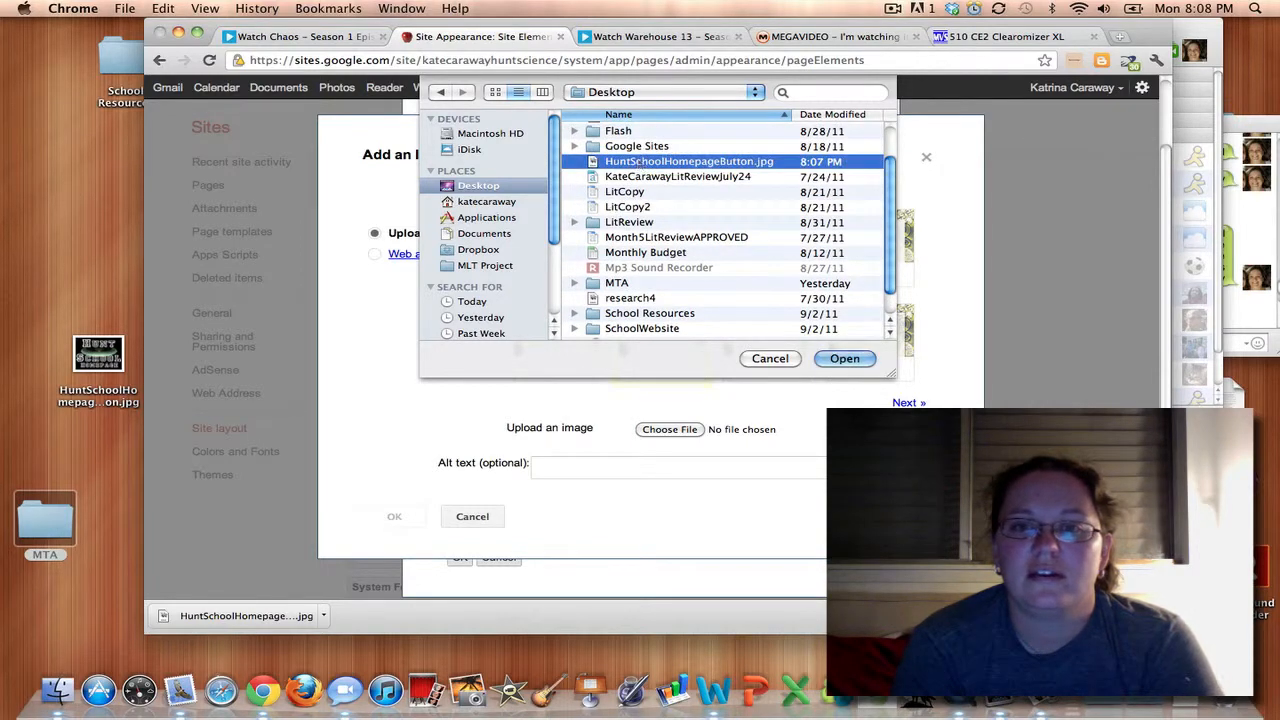
click(844, 358)
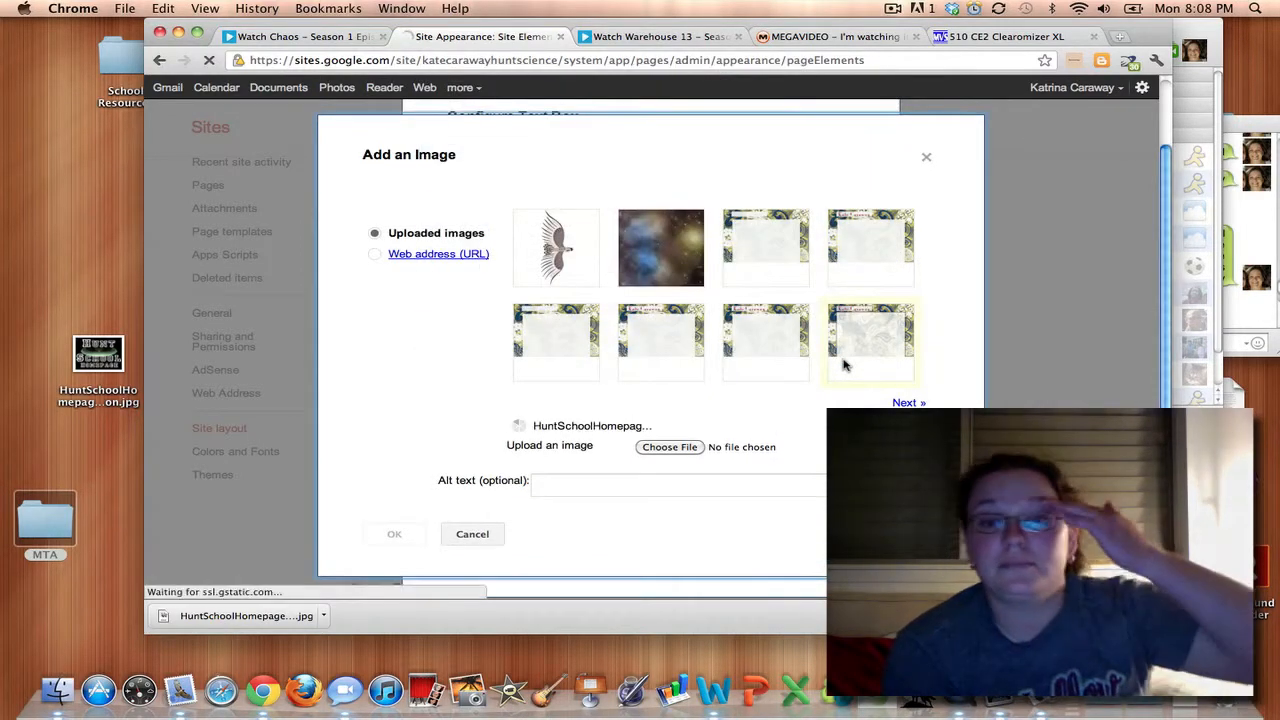
- Insert the uploaded Hunt School Homepage image into the text box content
click(906, 402)
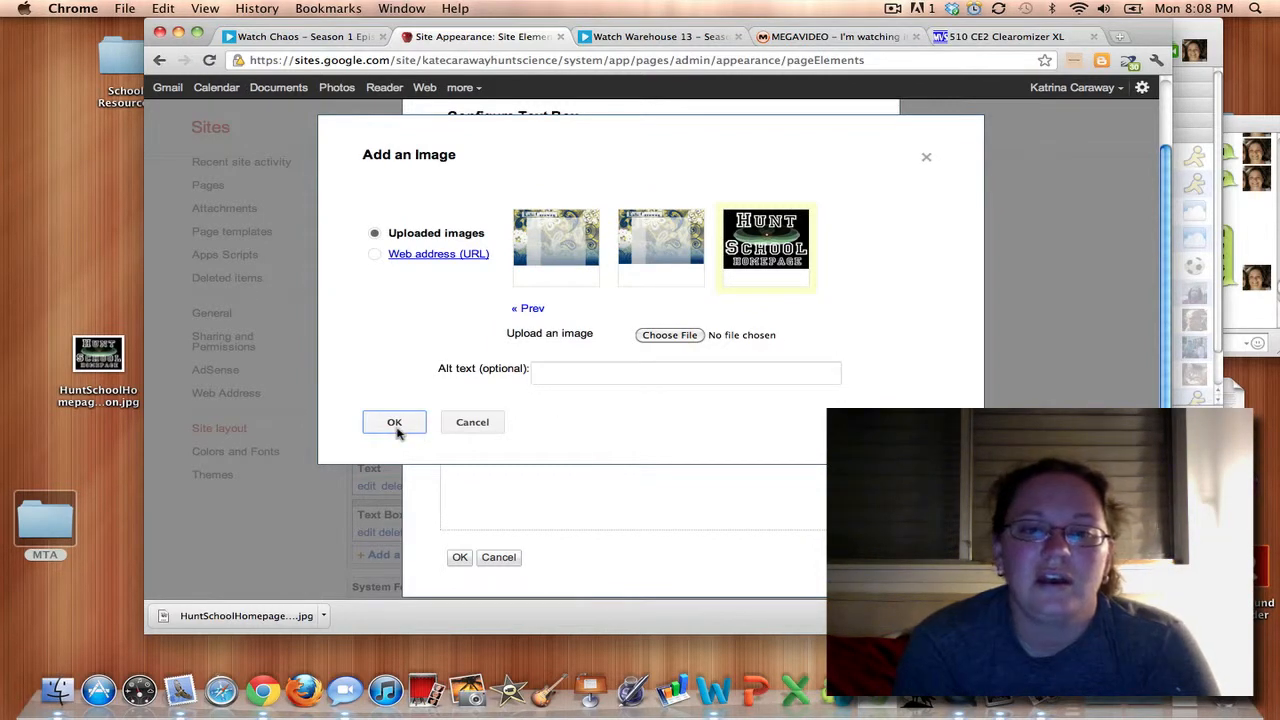
click(684, 372)
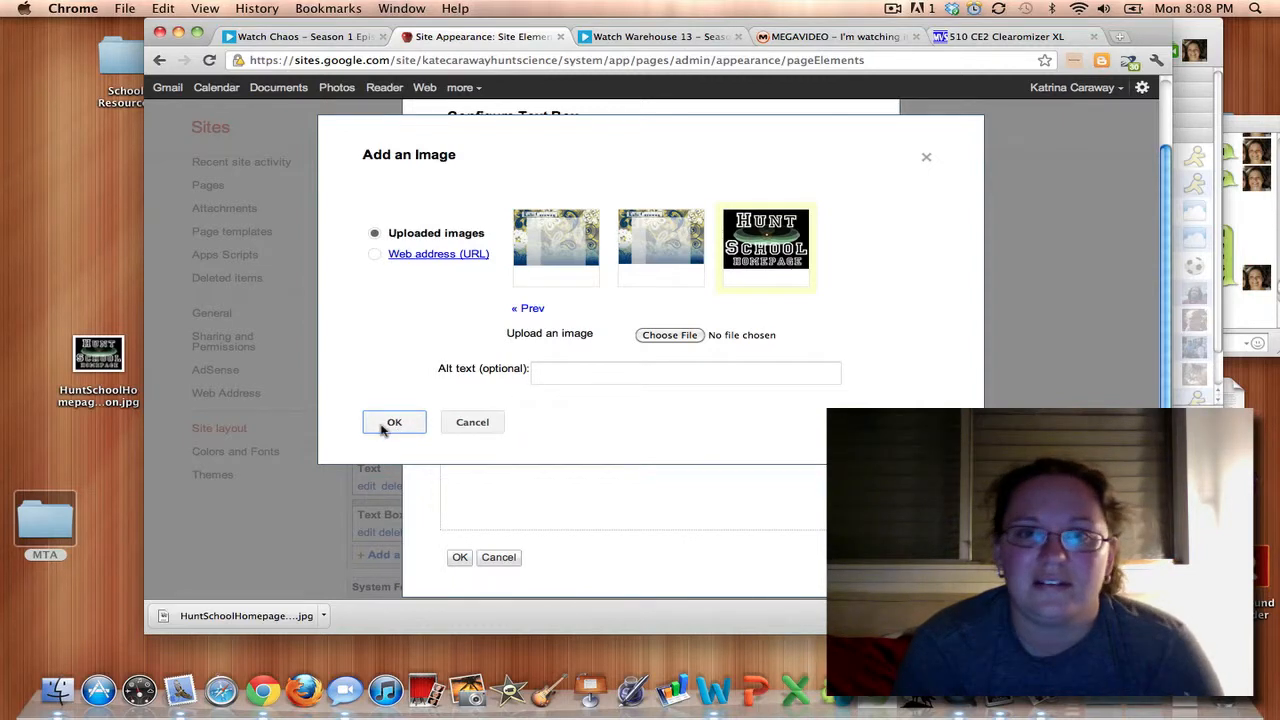
click(394, 420)
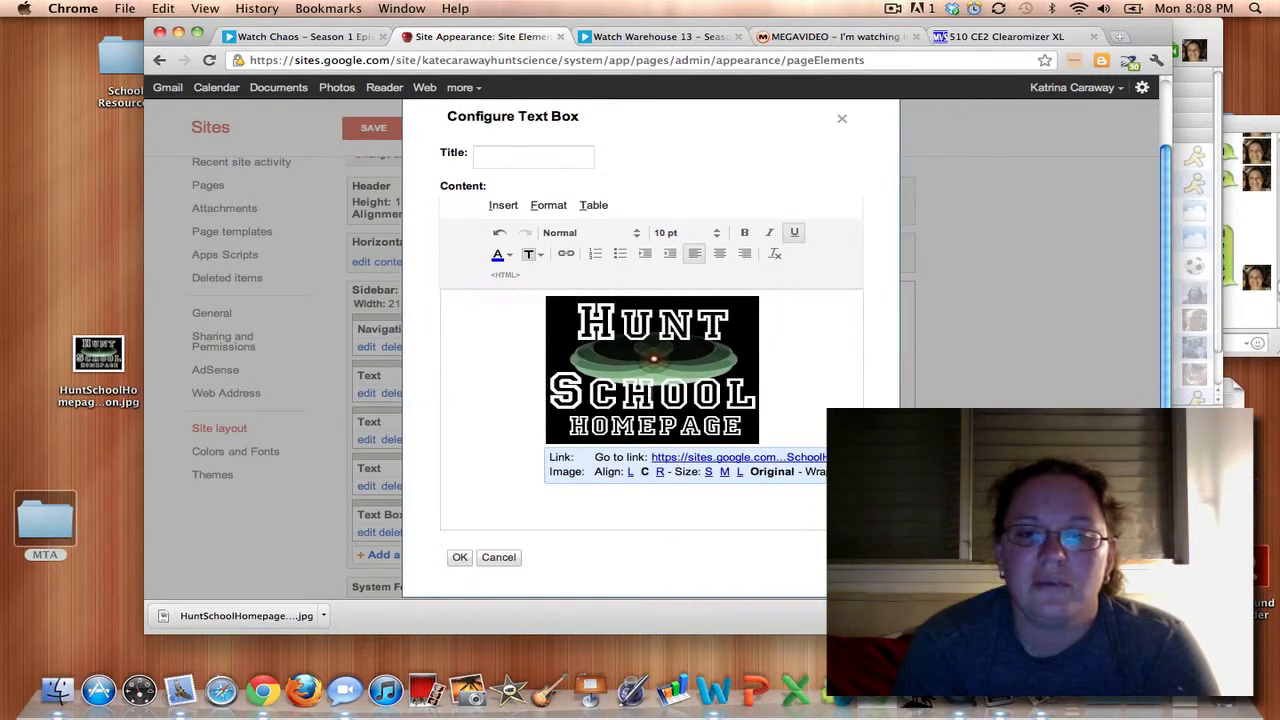
- Center the image and bring up its Create Link settings
click(724, 472)
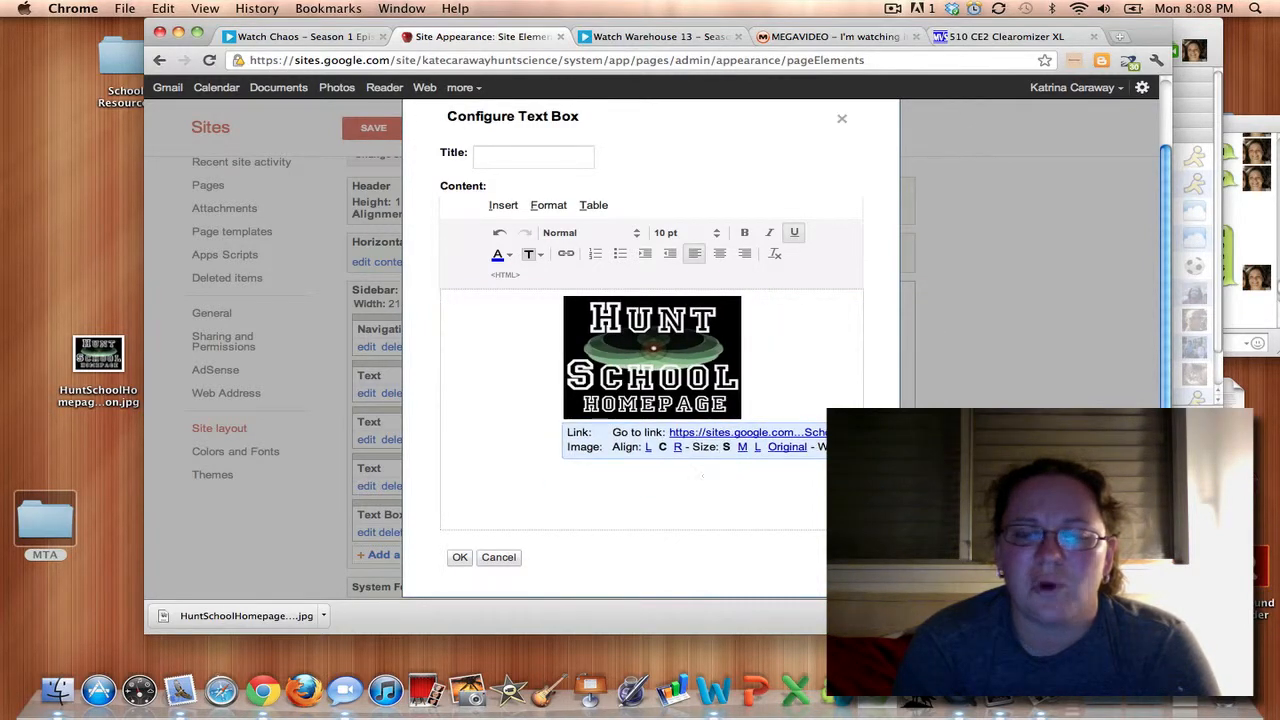
mouse_move(716, 442)
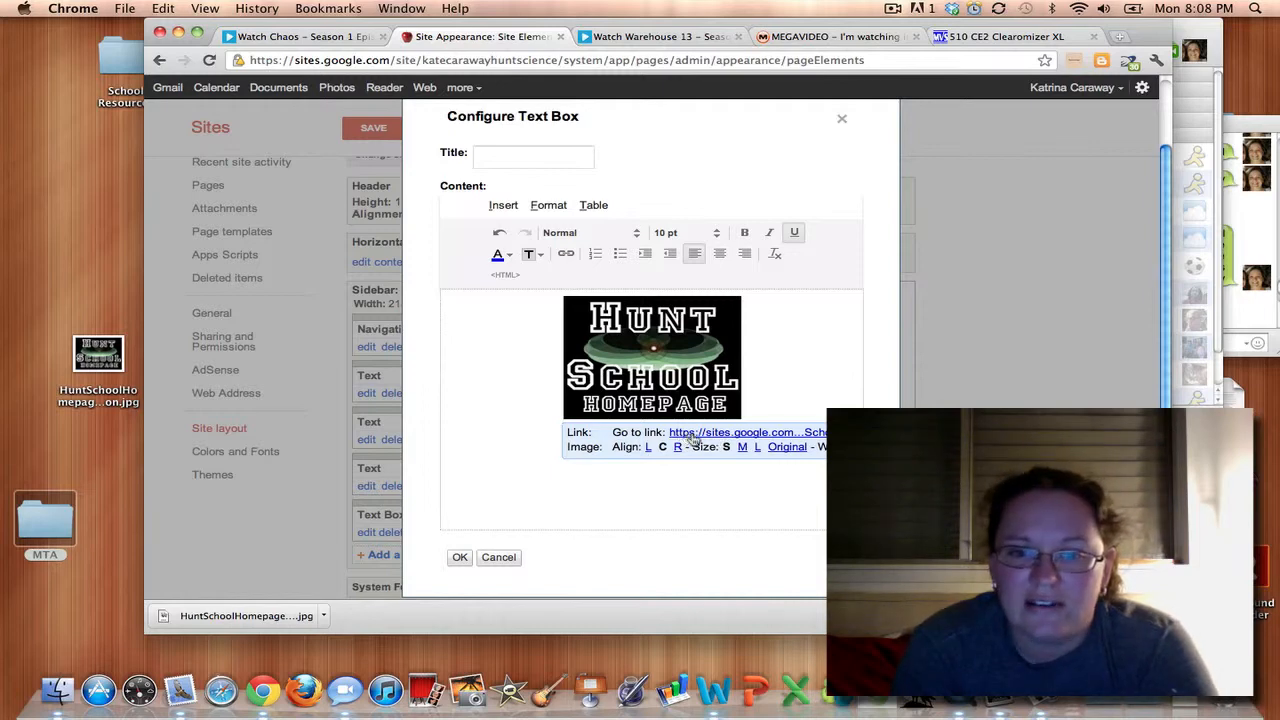
click(720, 432)
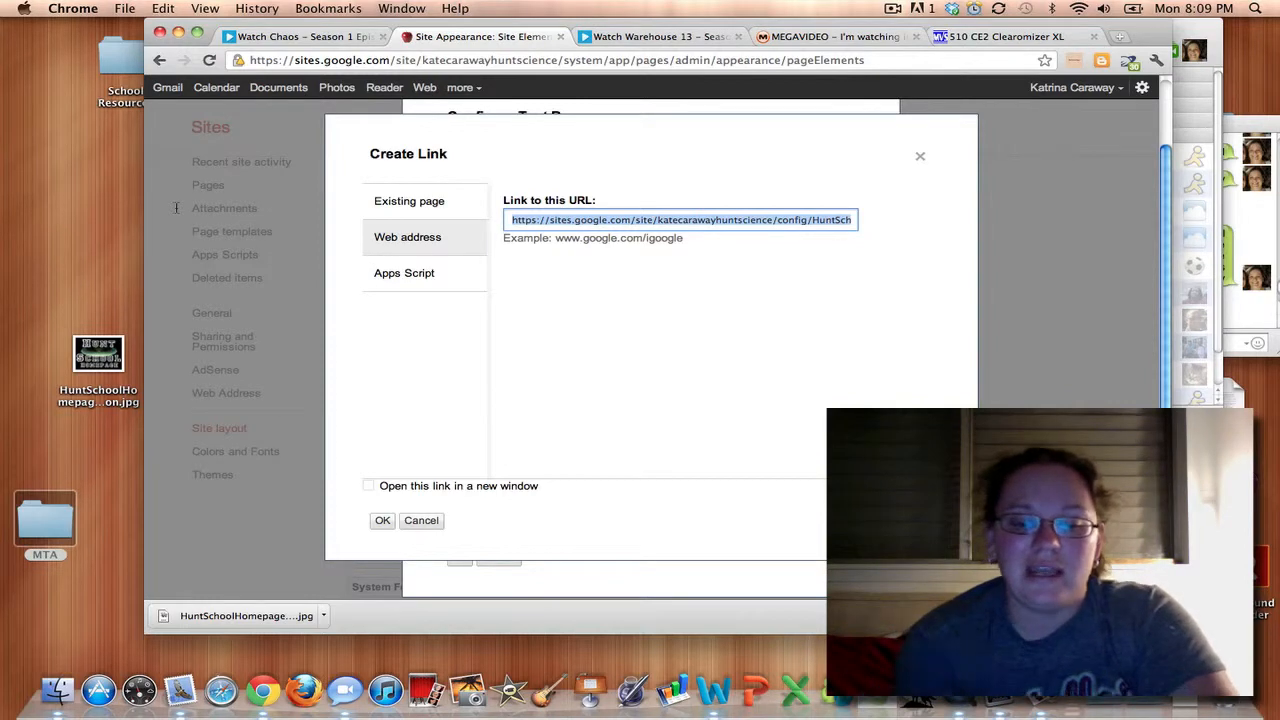
text(https://sites.google.com/site/huntschooleagles/)
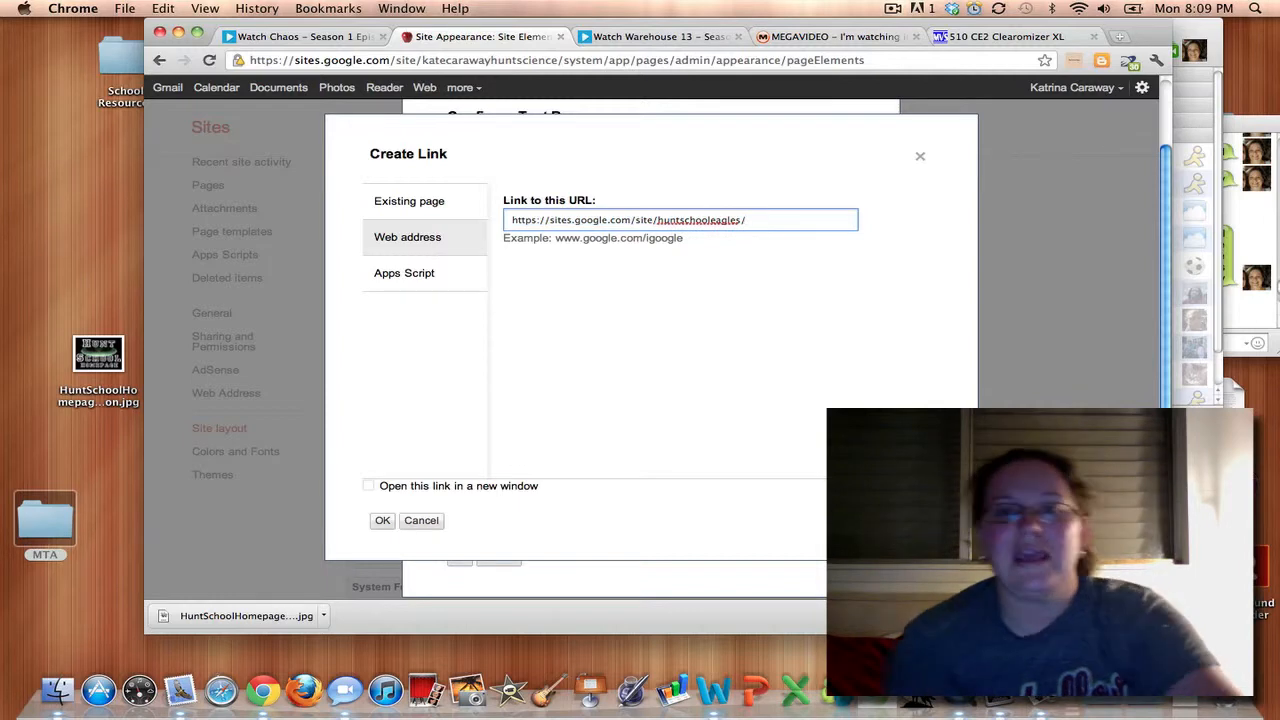
mouse_move(416, 374)
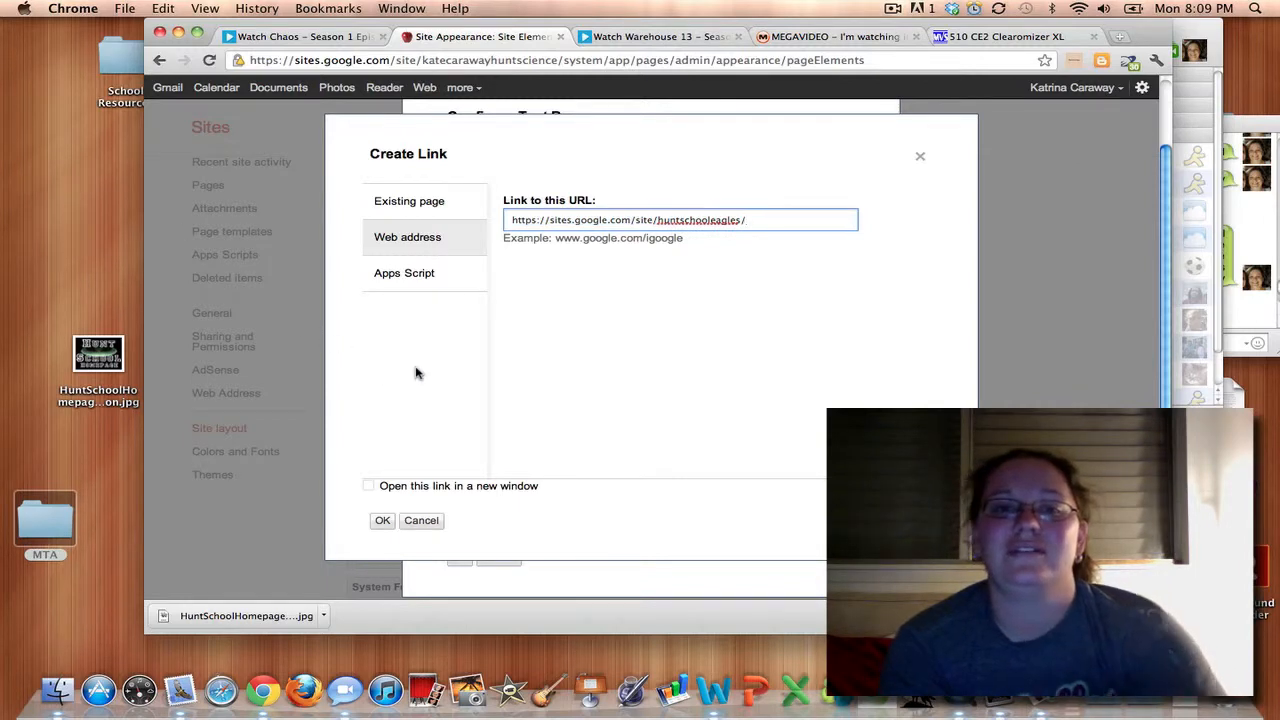
mouse_move(384, 500)
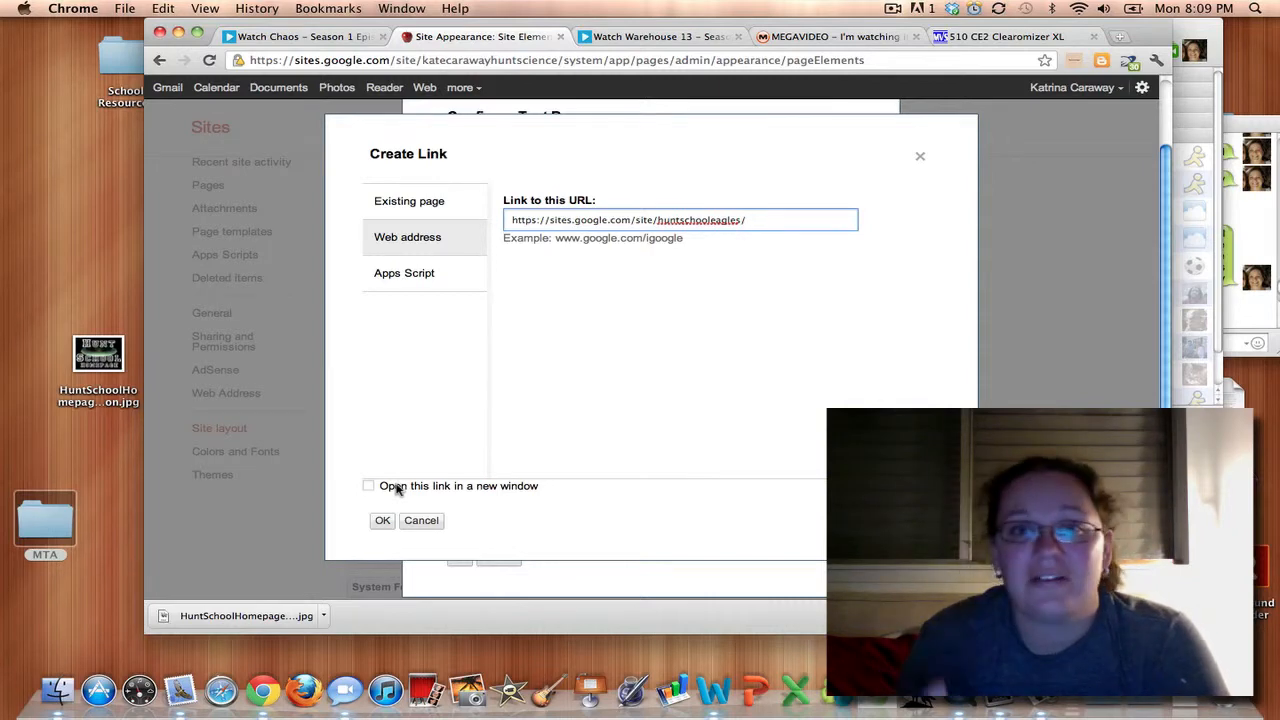
mouse_move(376, 544)
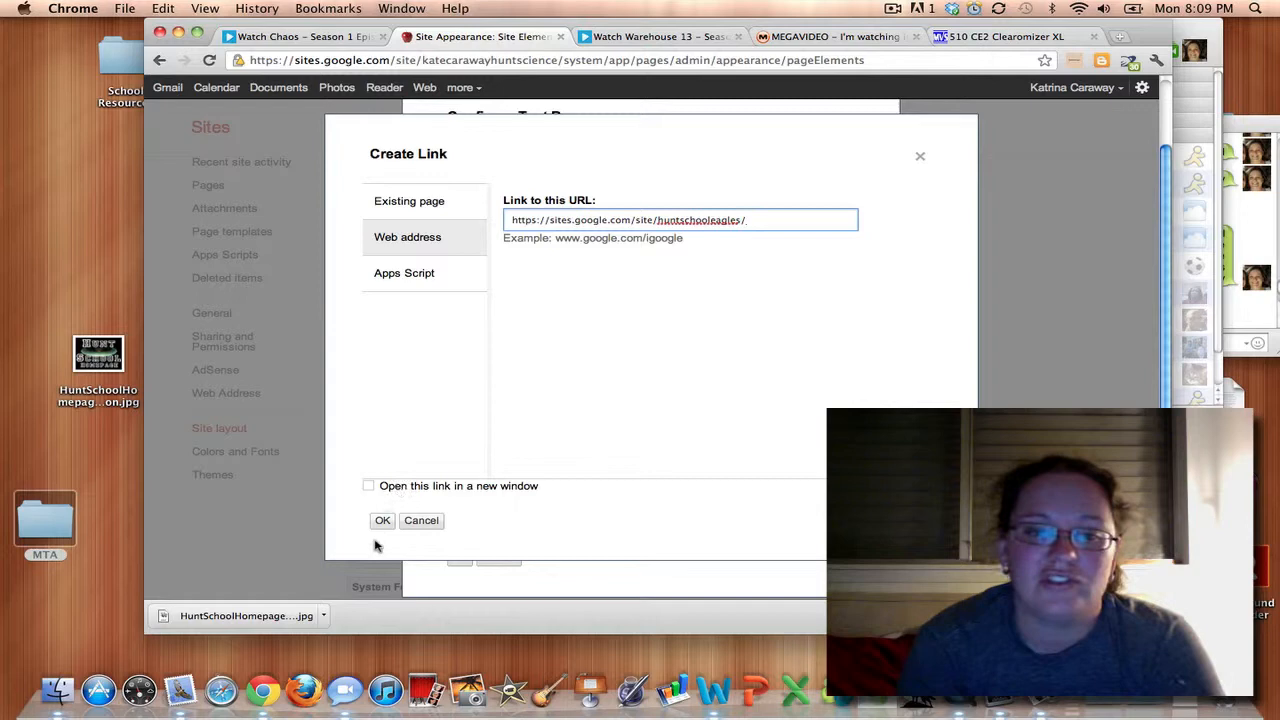
click(382, 520)
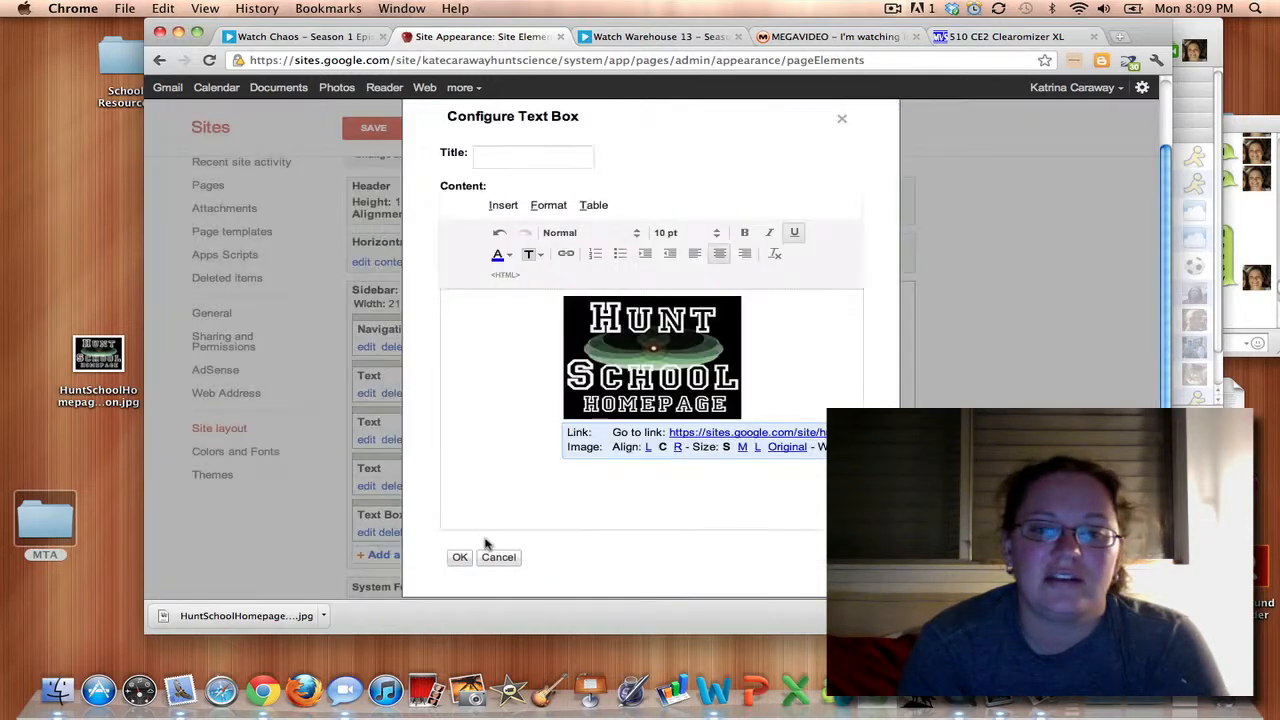
click(460, 556)
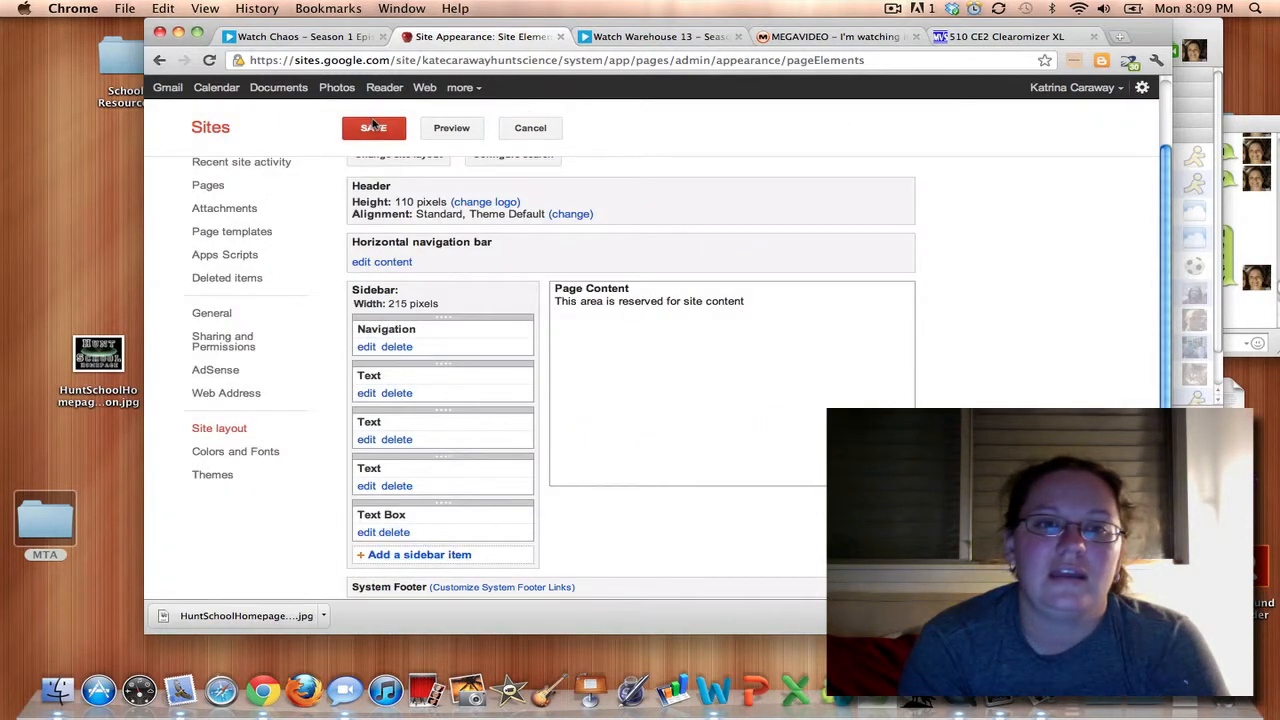
click(372, 128)
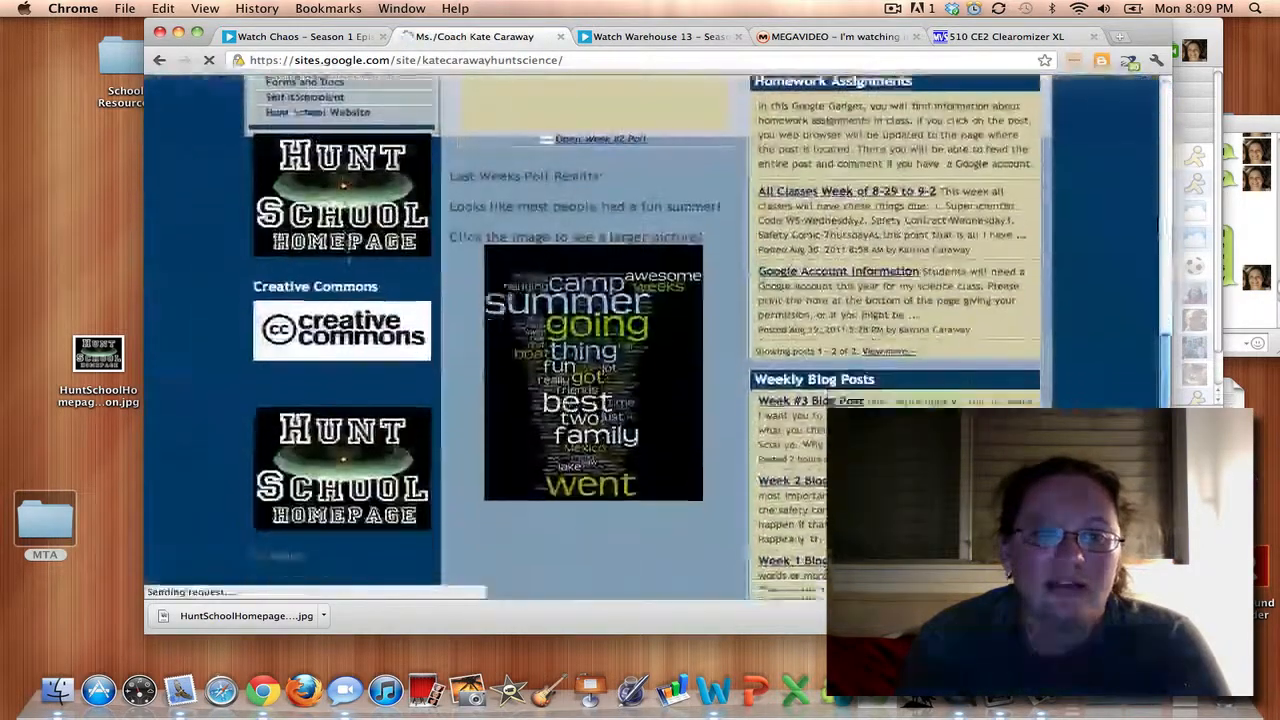
scroll(down, 3)
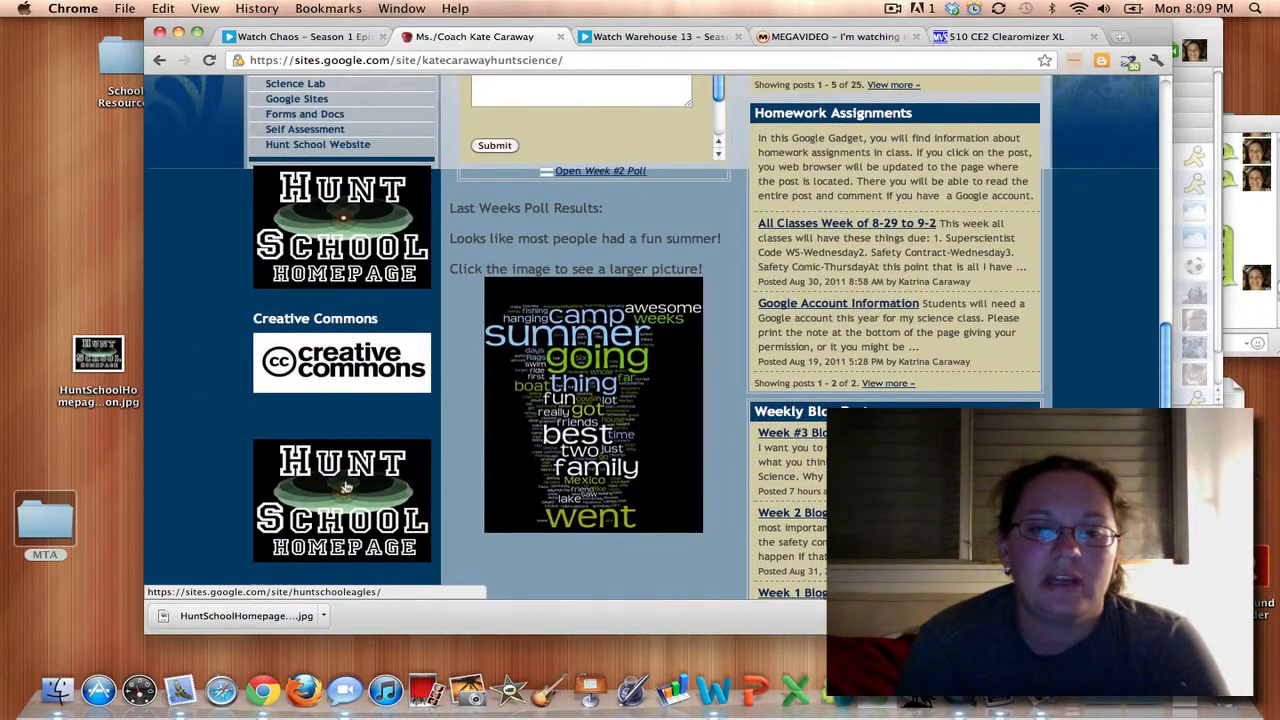
click(340, 500)
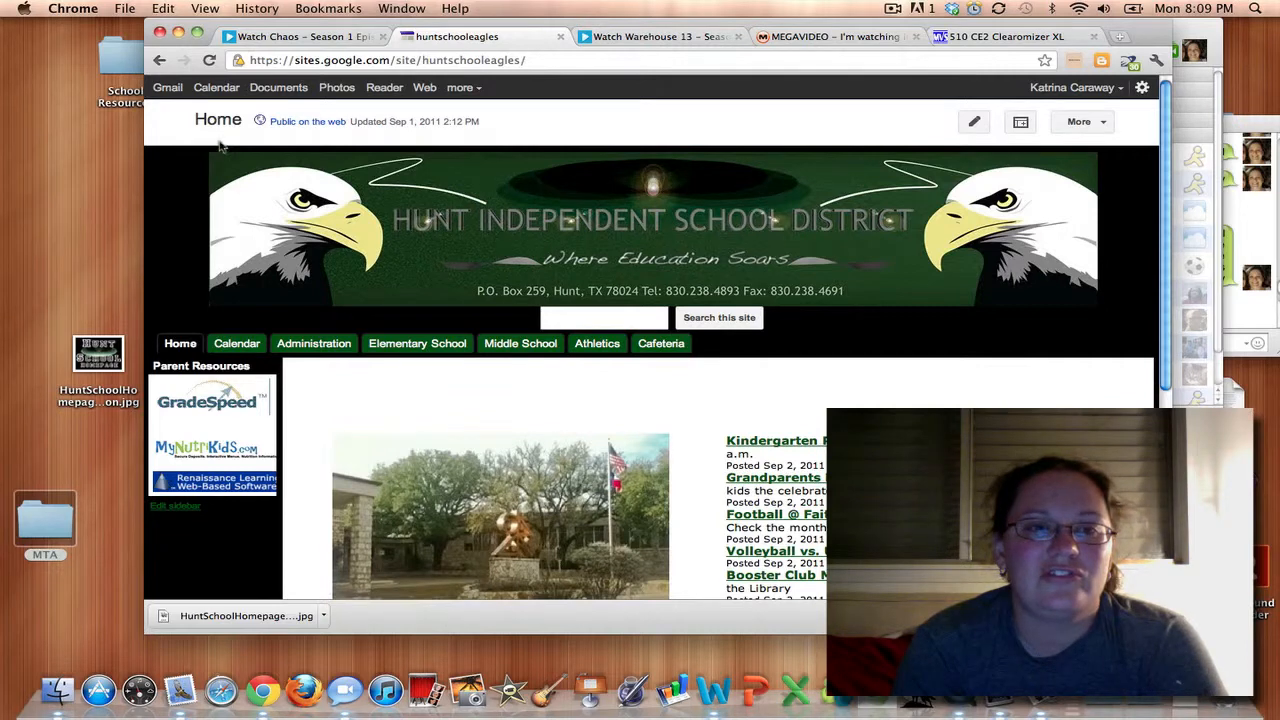
click(312, 344)
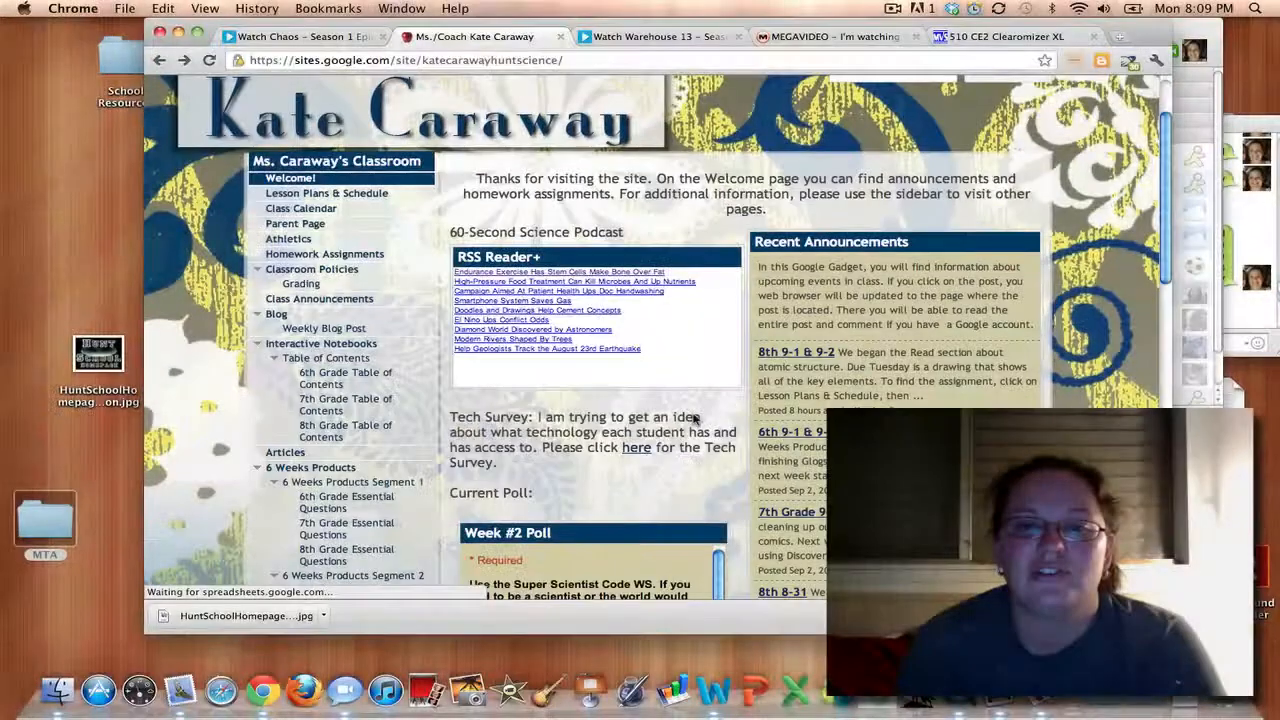
scroll(down, 3)
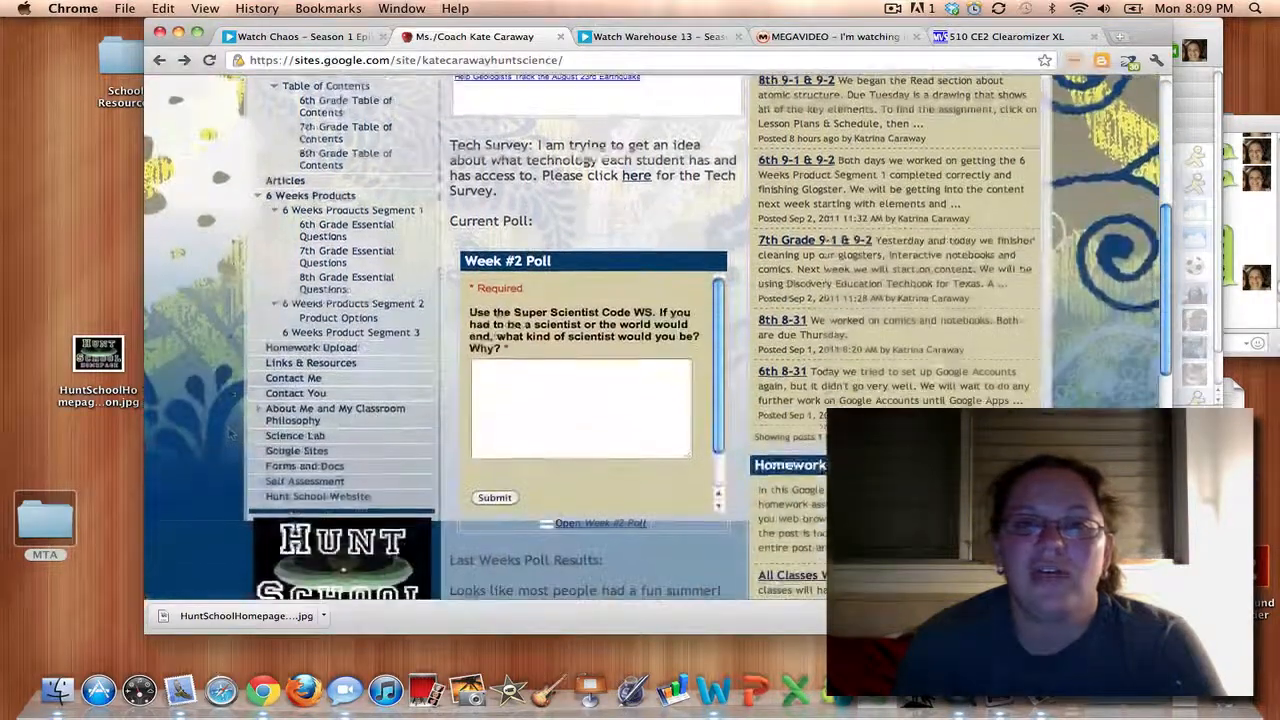